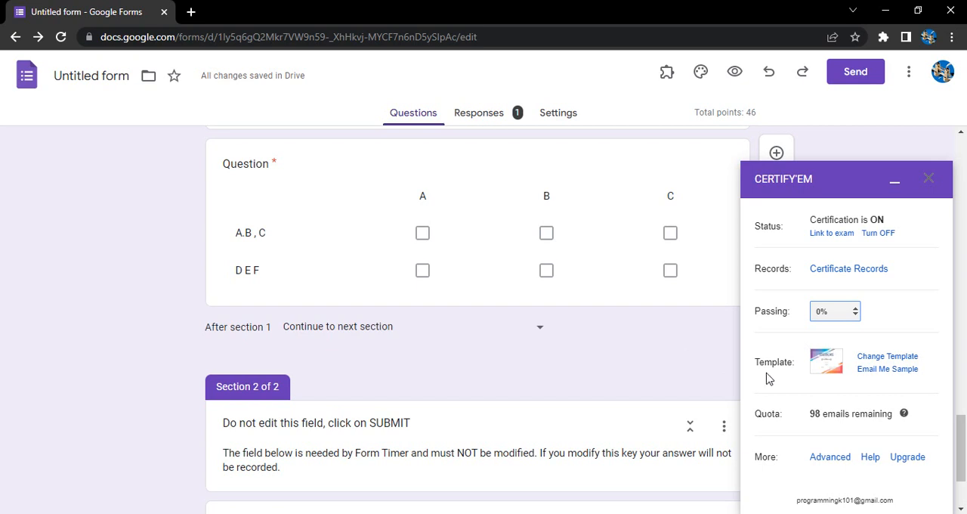
{"action": "mouse_move", "coordinate": [783, 362]}
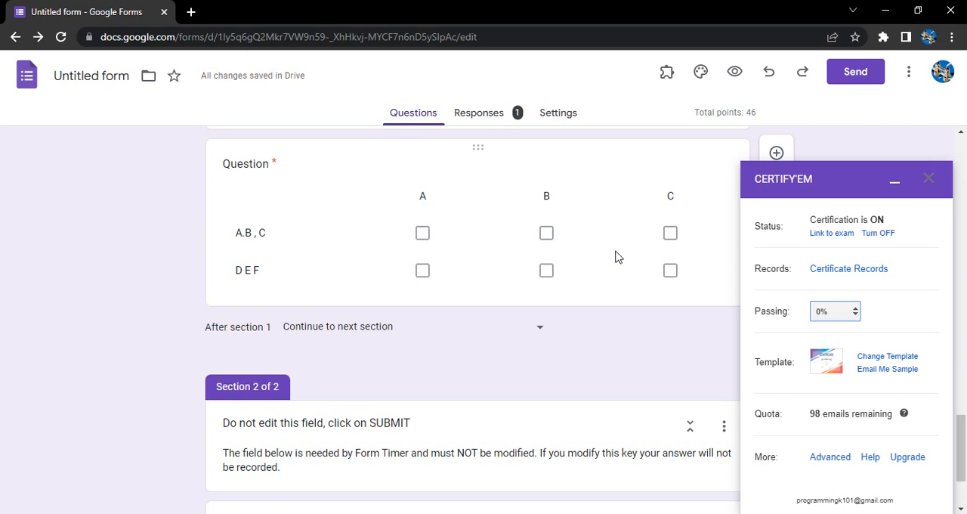
{"action": "mouse_move", "coordinate": [661, 72]}
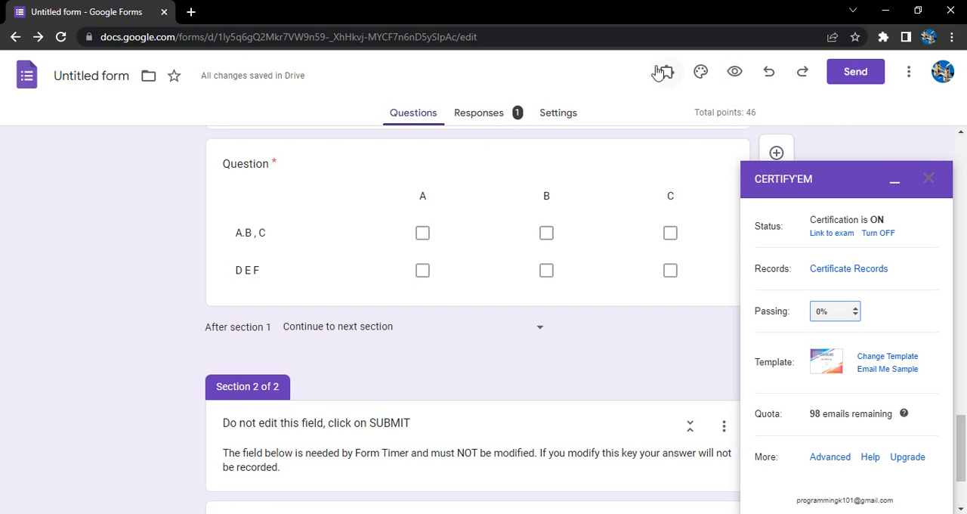
{"action": "mouse_move", "coordinate": [866, 374]}
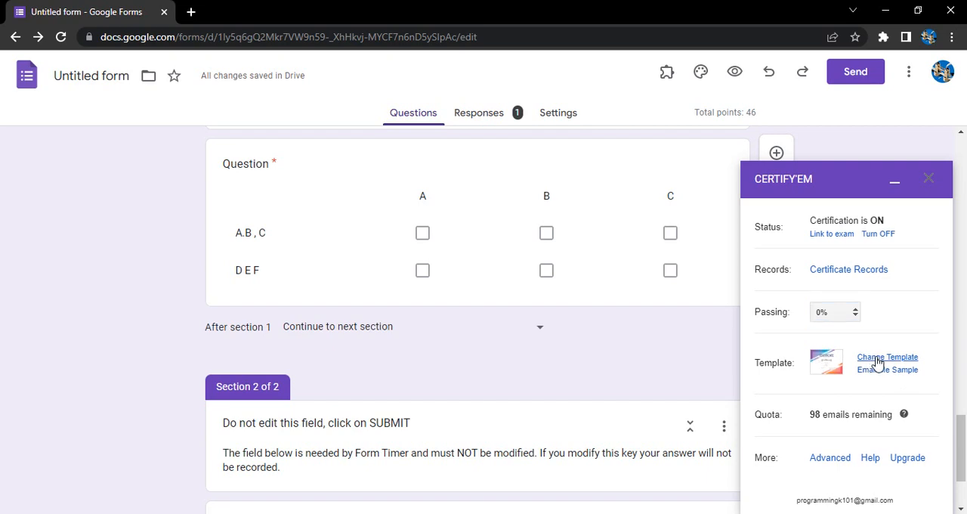
- Switch the certificate template to the blank 'Design My Own' layout and save it
{"action": "left_click", "coordinate": [887, 357]}
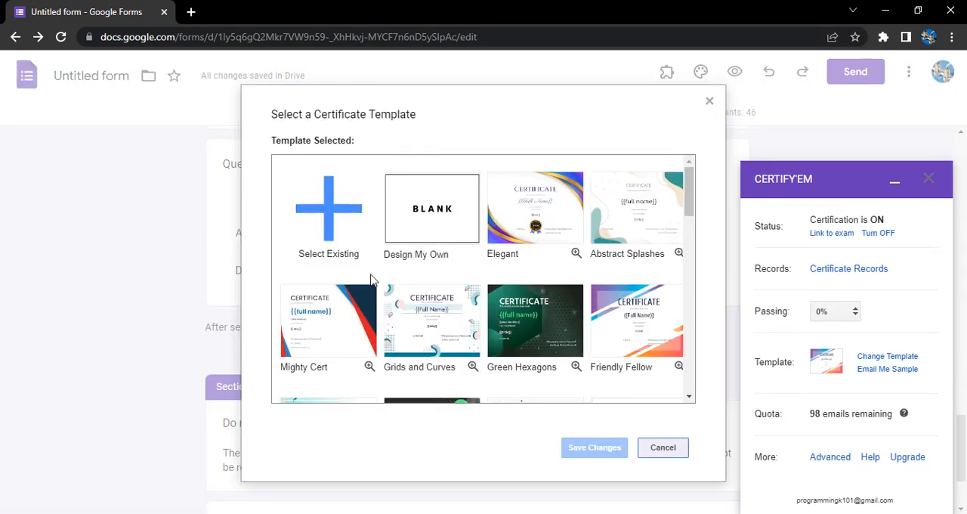
{"action": "scroll", "scroll_direction": "down", "scroll_amount": 3}
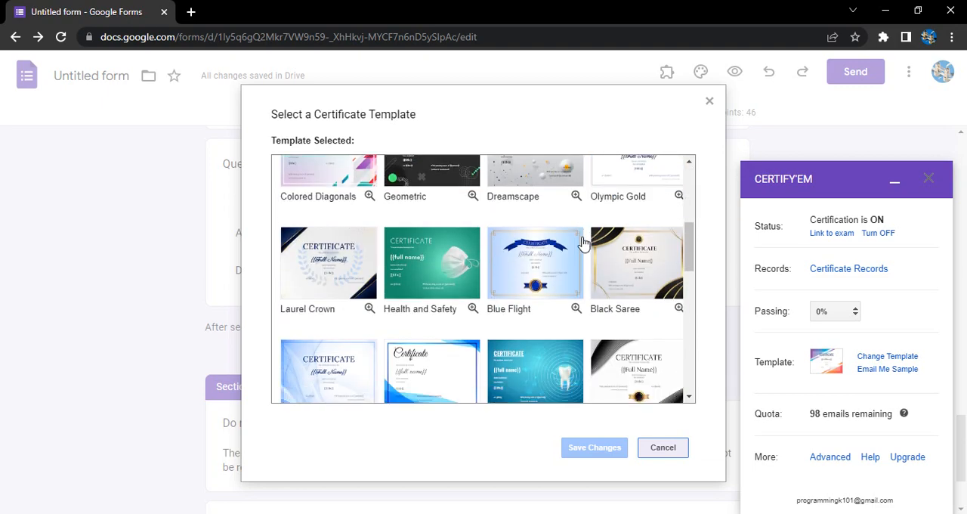
{"action": "scroll", "scroll_direction": "down", "scroll_amount": 3}
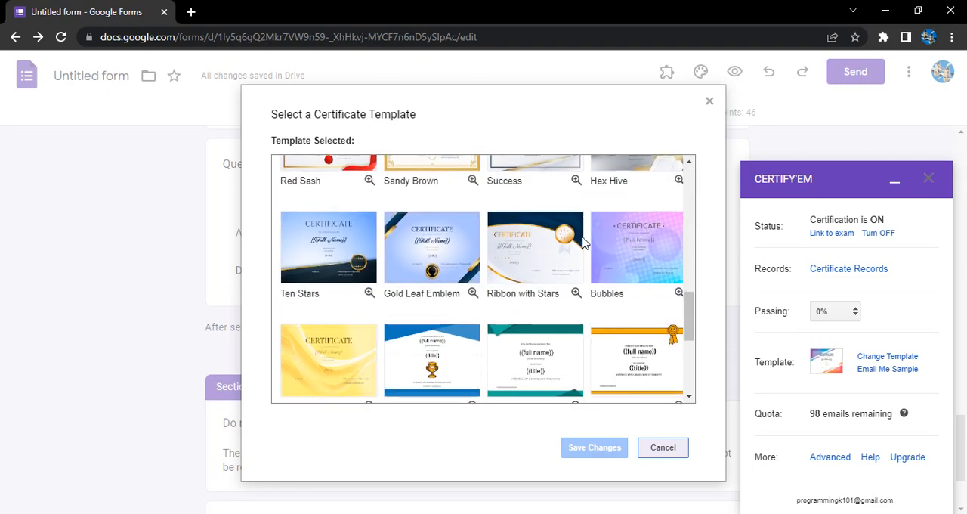
{"action": "scroll", "scroll_direction": "down", "scroll_amount": 3}
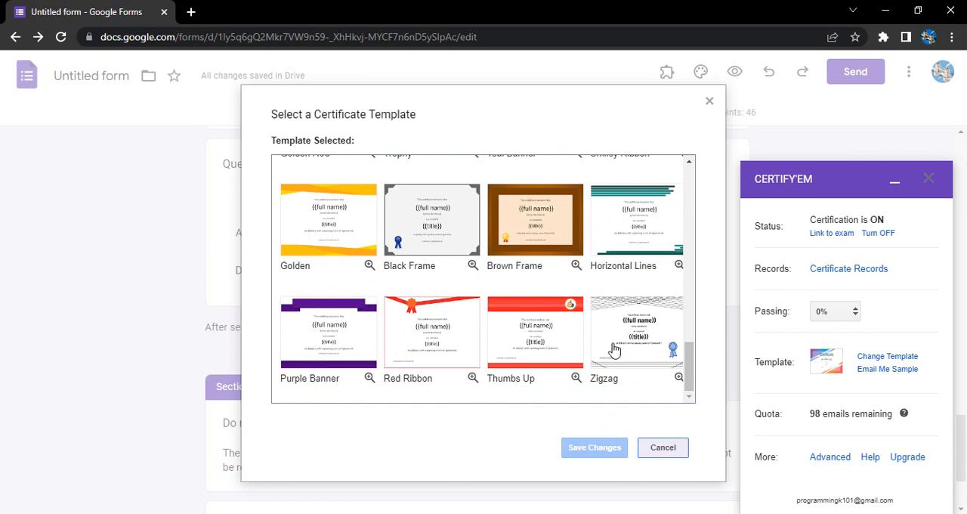
{"action": "scroll", "scroll_direction": "down", "scroll_amount": 3}
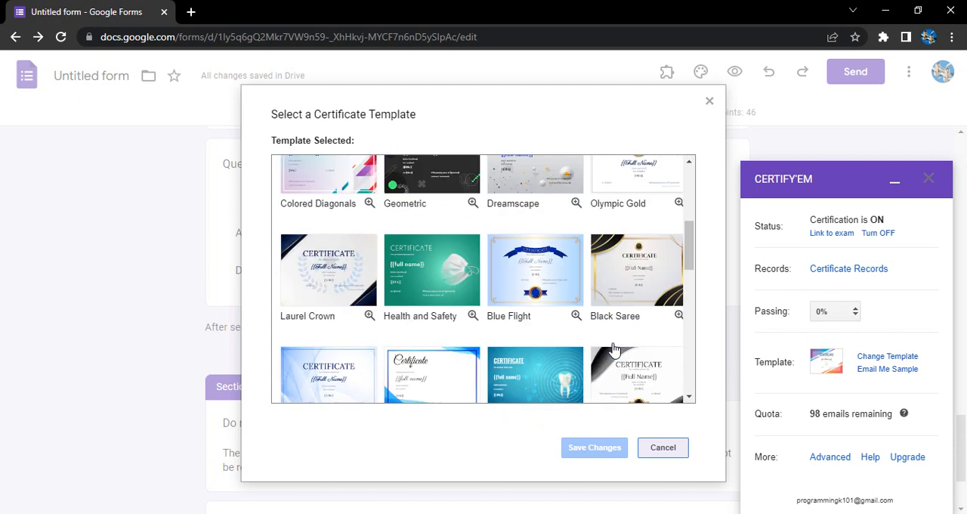
{"action": "scroll", "scroll_direction": "up", "scroll_amount": 3}
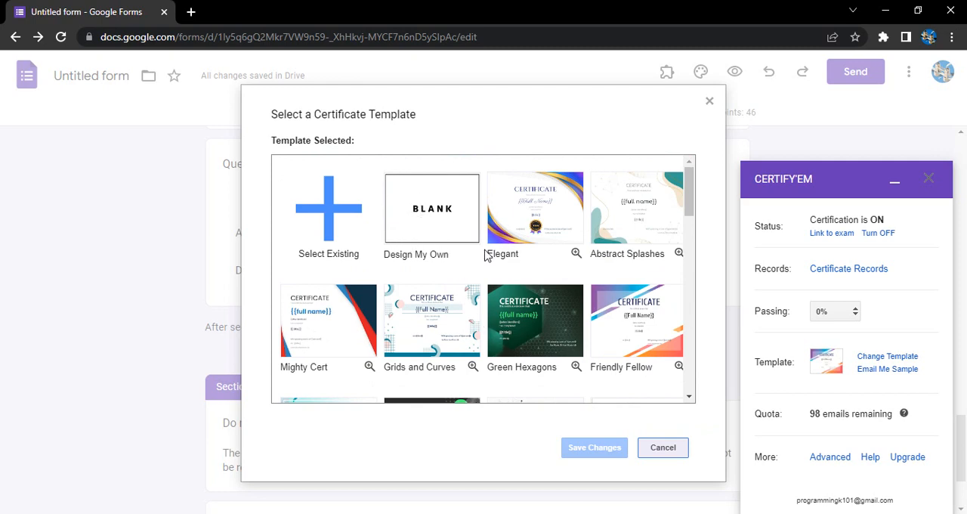
{"action": "left_click", "coordinate": [432, 208]}
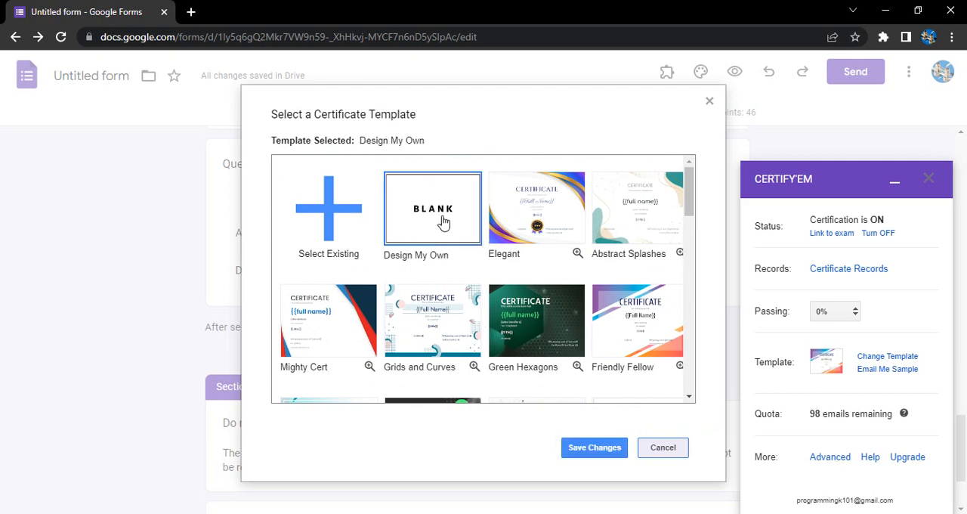
{"action": "left_click", "coordinate": [594, 447]}
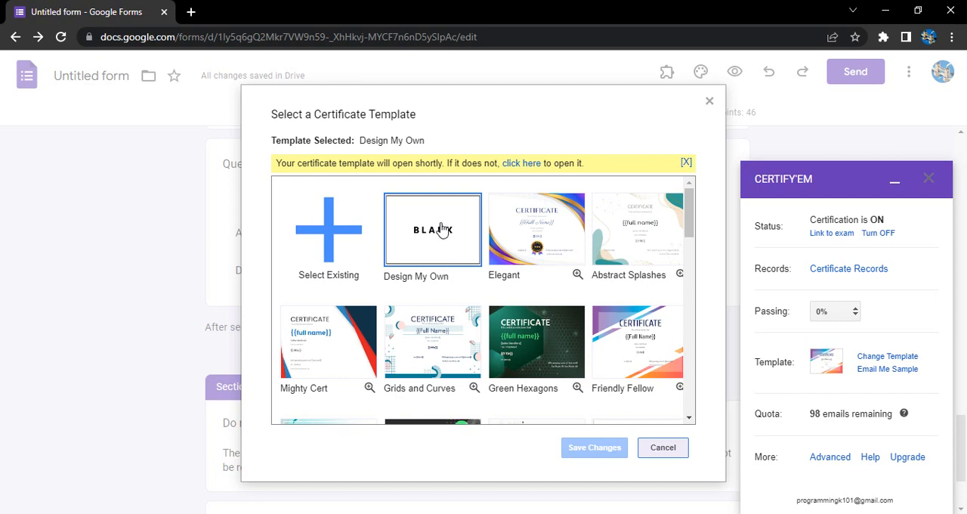
{"action": "mouse_move", "coordinate": [487, 209]}
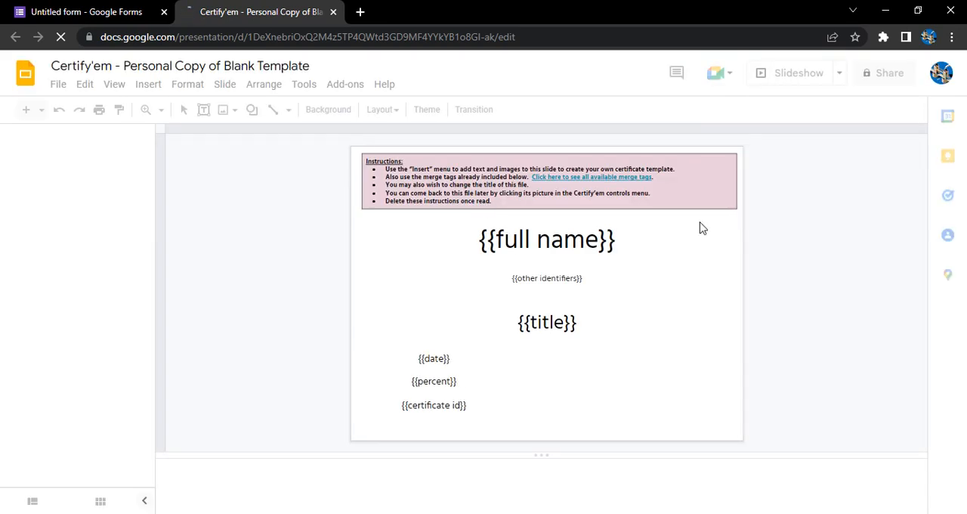
{"action": "mouse_move", "coordinate": [638, 272]}
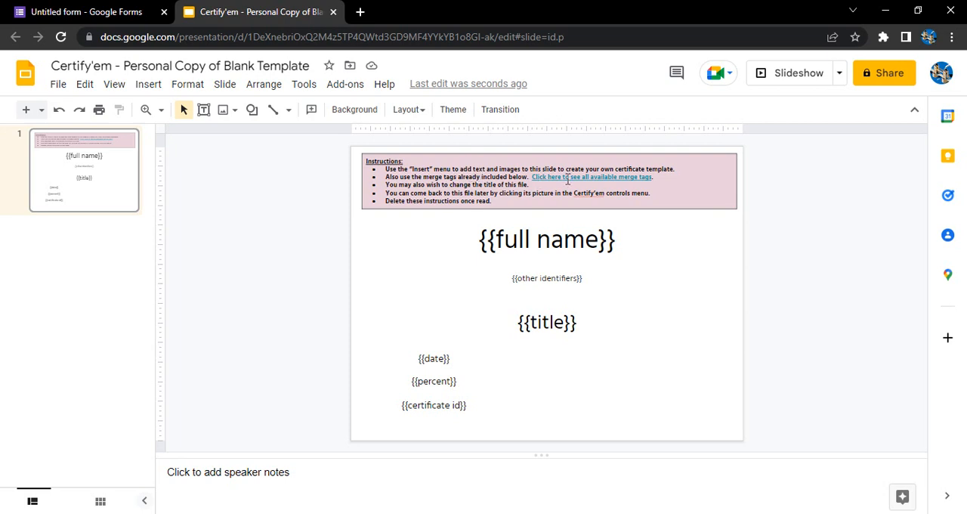
{"action": "mouse_move", "coordinate": [562, 198]}
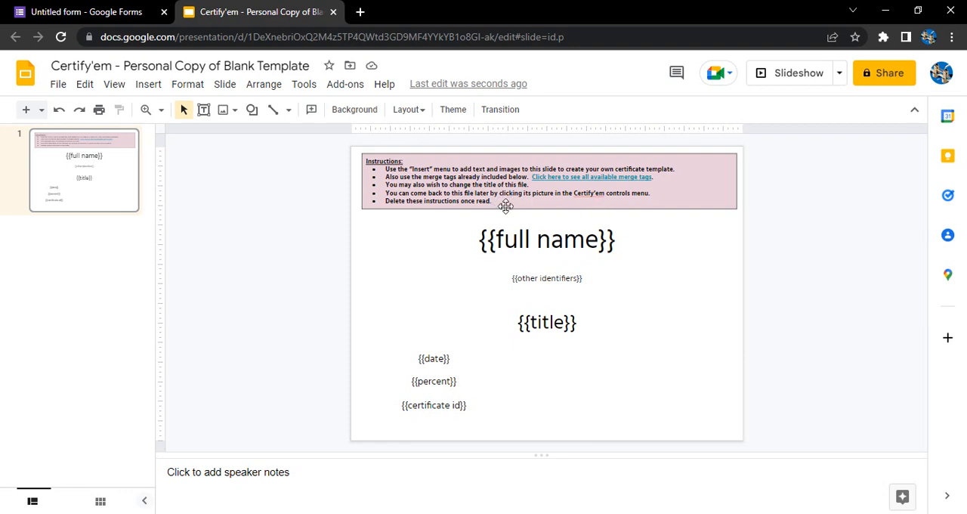
- Delete the instructions box from the certificate slide
{"action": "left_click", "coordinate": [505, 206]}
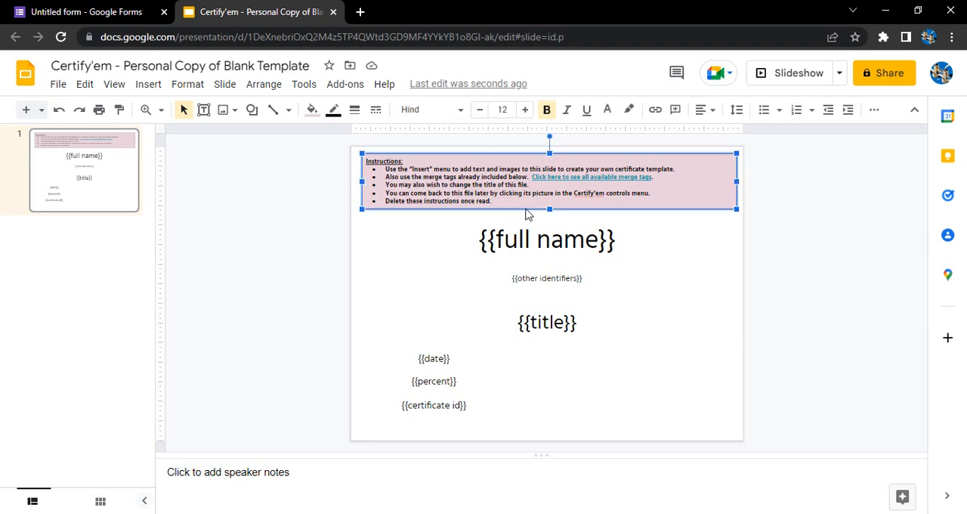
{"action": "key", "text": "delete"}
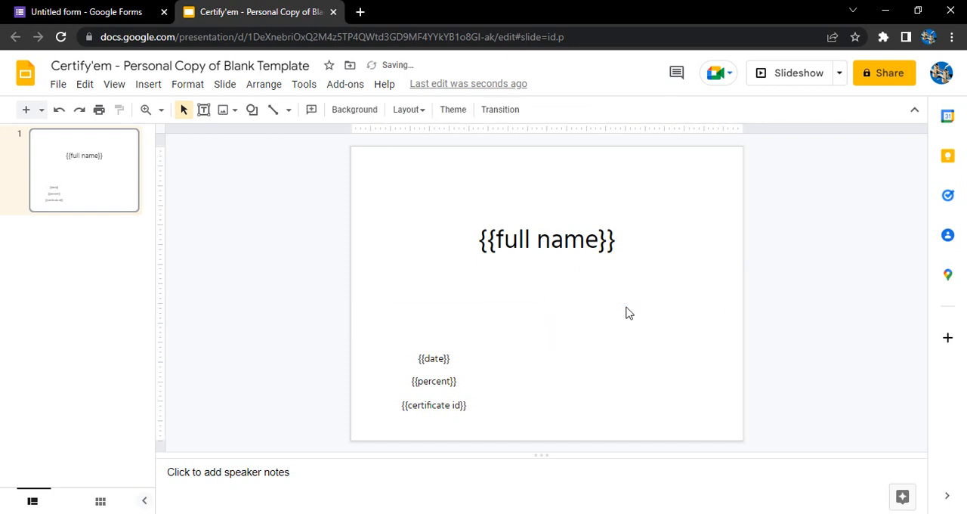
{"action": "mouse_move", "coordinate": [204, 109]}
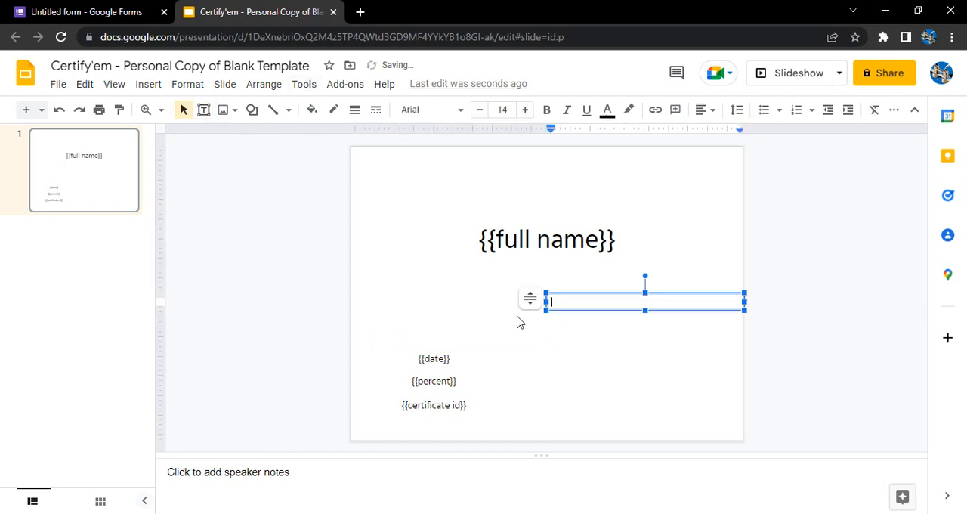
- Add a 'Congratulations!!' text box positioned under the {{full name}} placeholder
{"action": "type", "text": "c"}
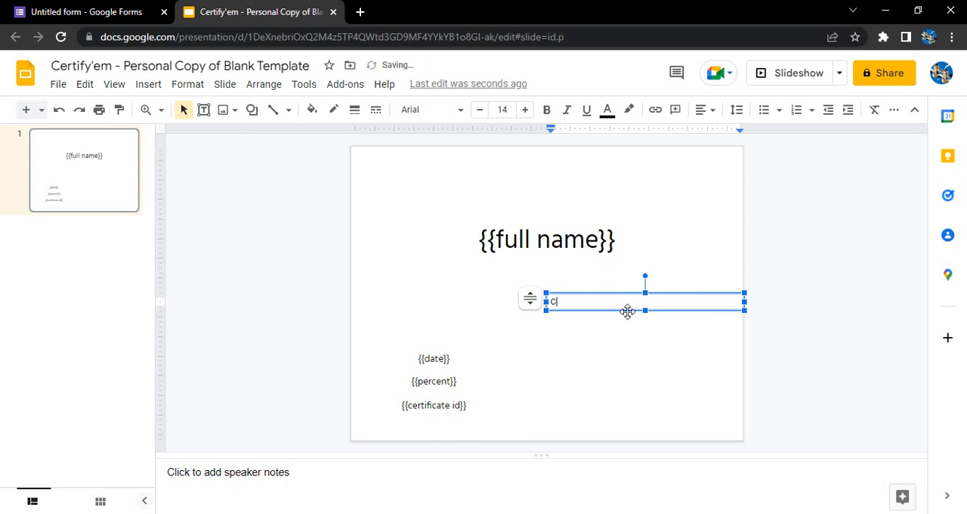
{"action": "type", "text": "ongrat"}
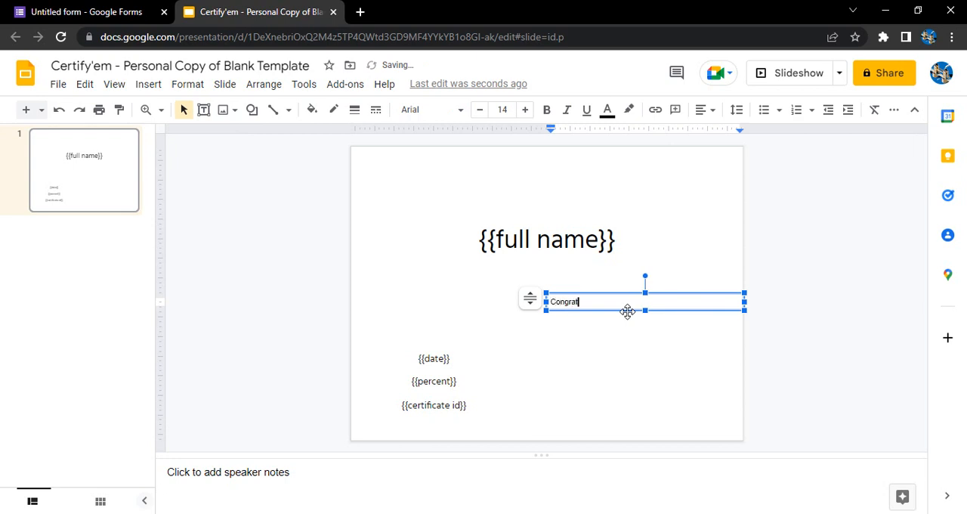
{"action": "type", "text": "ulation"}
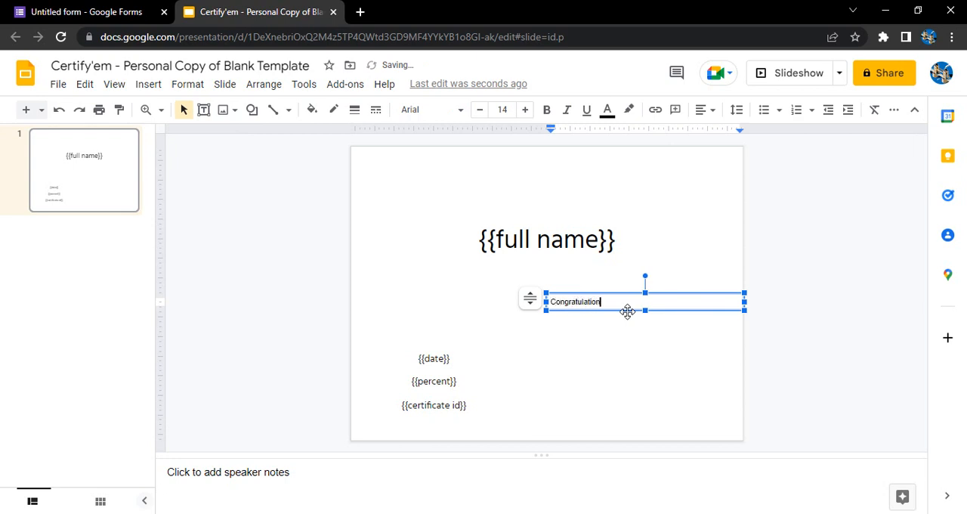
{"action": "type", "text": "s!!"}
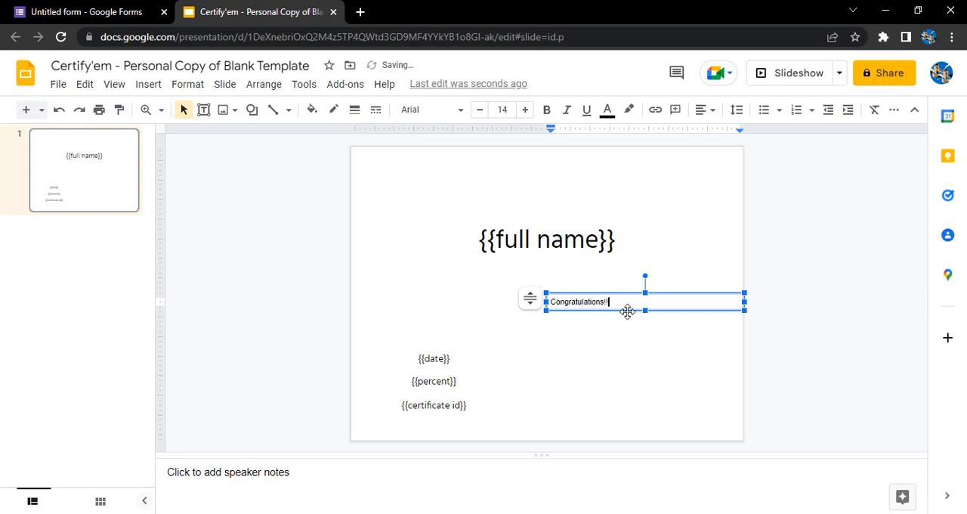
{"action": "left_click_drag", "start_coordinate": [627, 311], "coordinate": [584, 285]}
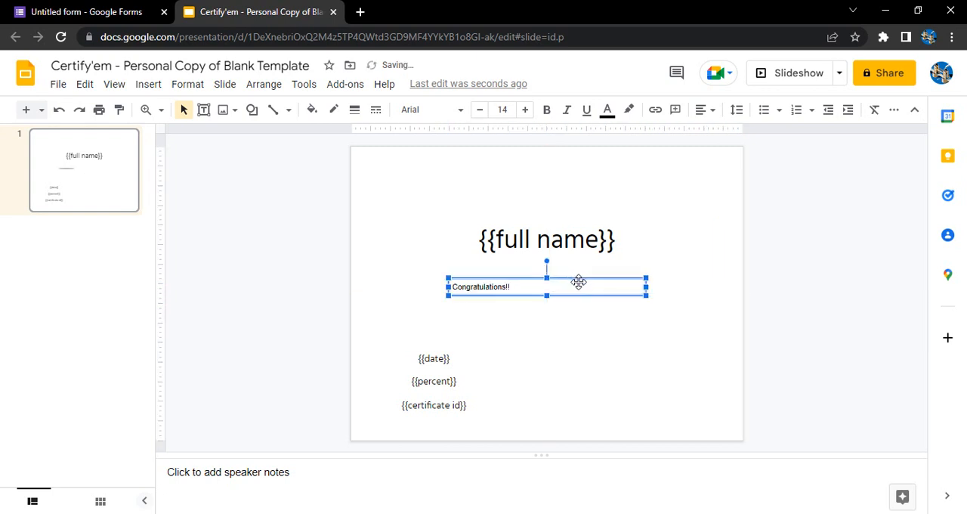
- Center the Congratulations!! text and increase its font size
{"action": "double_click", "coordinate": [480, 287]}
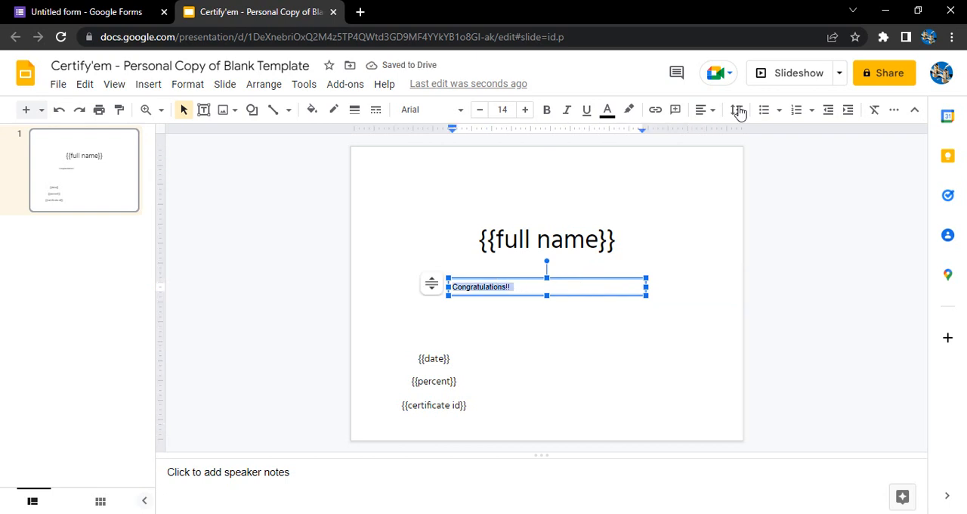
{"action": "left_click", "coordinate": [701, 109]}
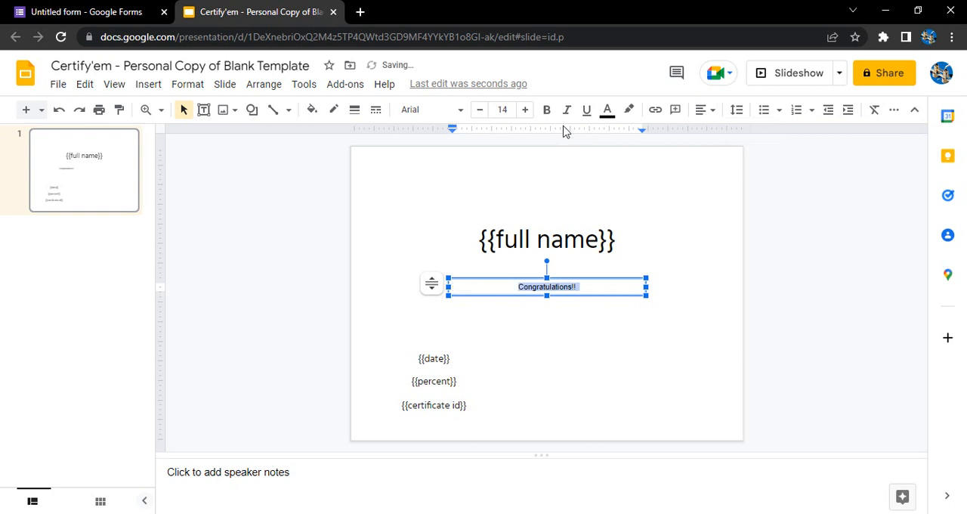
{"action": "left_click", "coordinate": [526, 109]}
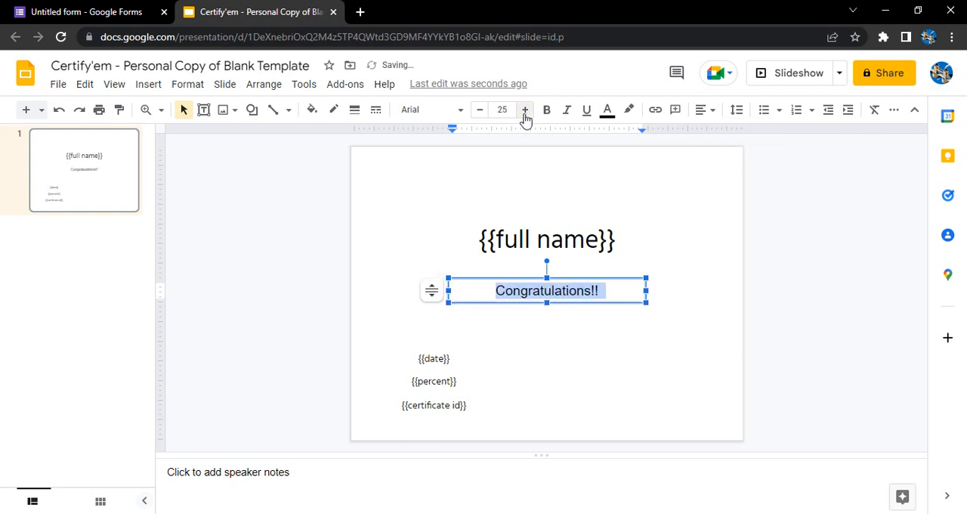
{"action": "left_click", "coordinate": [526, 109]}
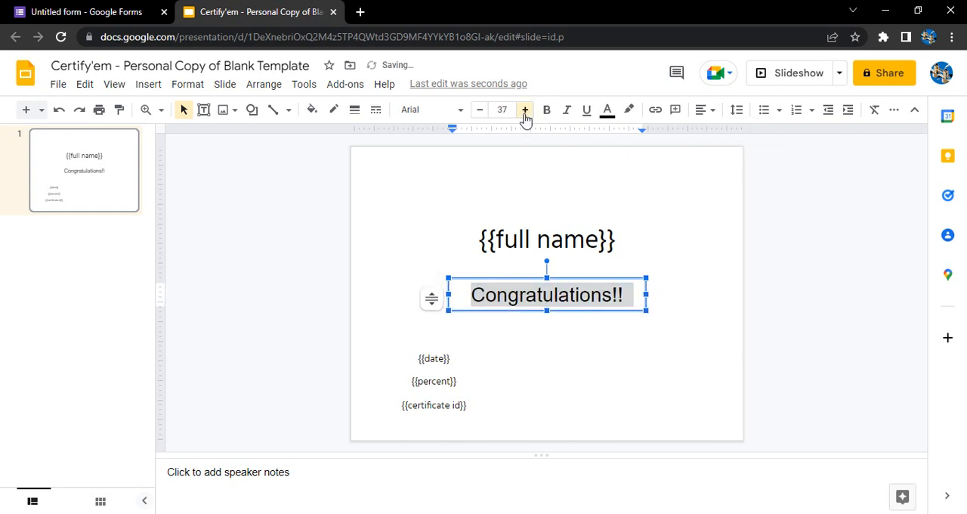
{"action": "left_click", "coordinate": [524, 109]}
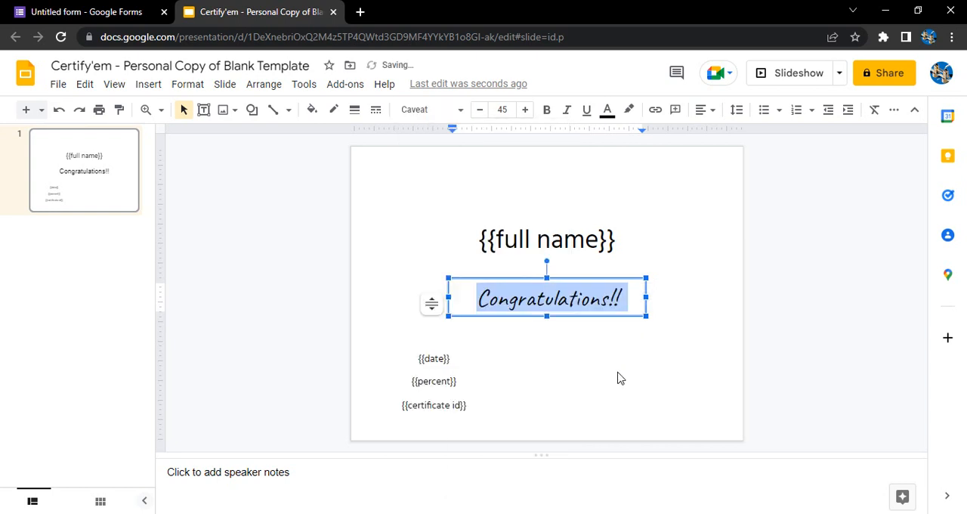
{"action": "left_click", "coordinate": [547, 239]}
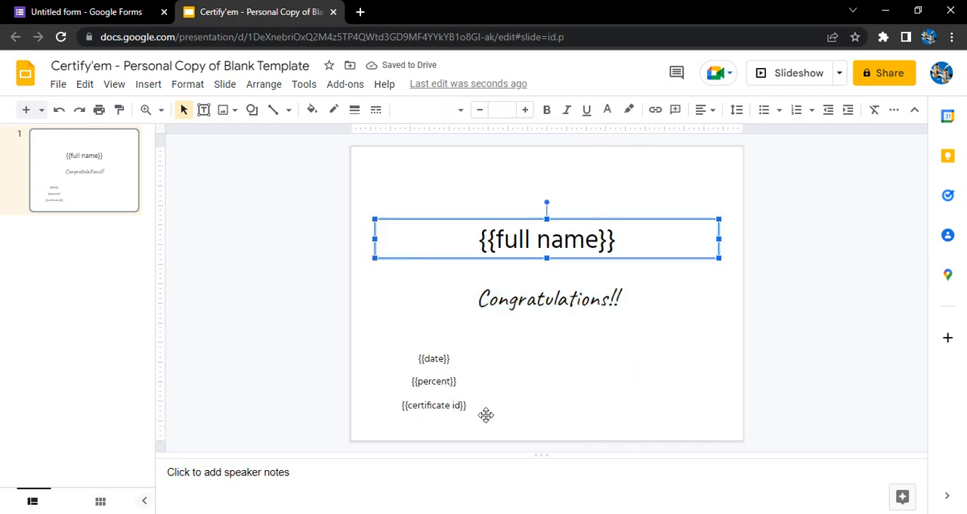
- Move the {{certificate id}} and {{date}} placeholders to the bottom right
{"action": "left_click", "coordinate": [433, 406]}
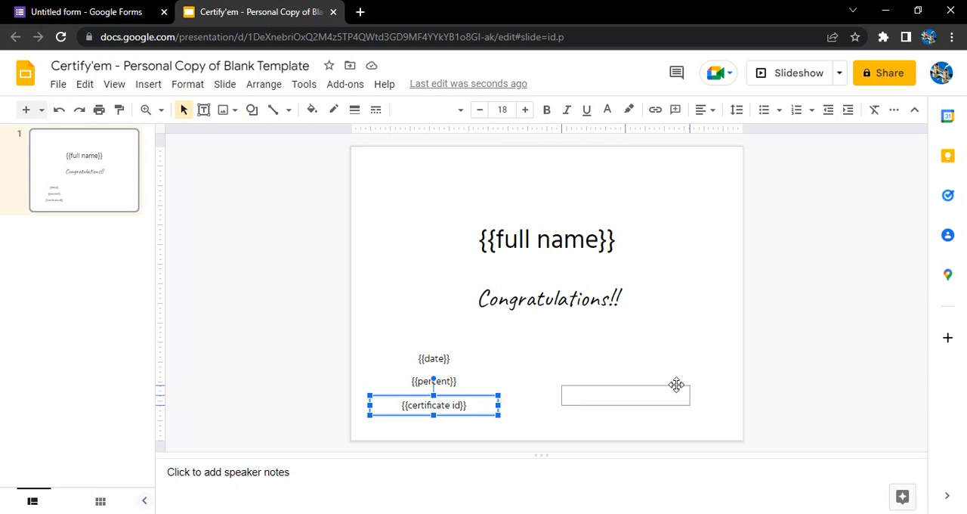
{"action": "left_click_drag", "start_coordinate": [433, 406], "coordinate": [669, 397]}
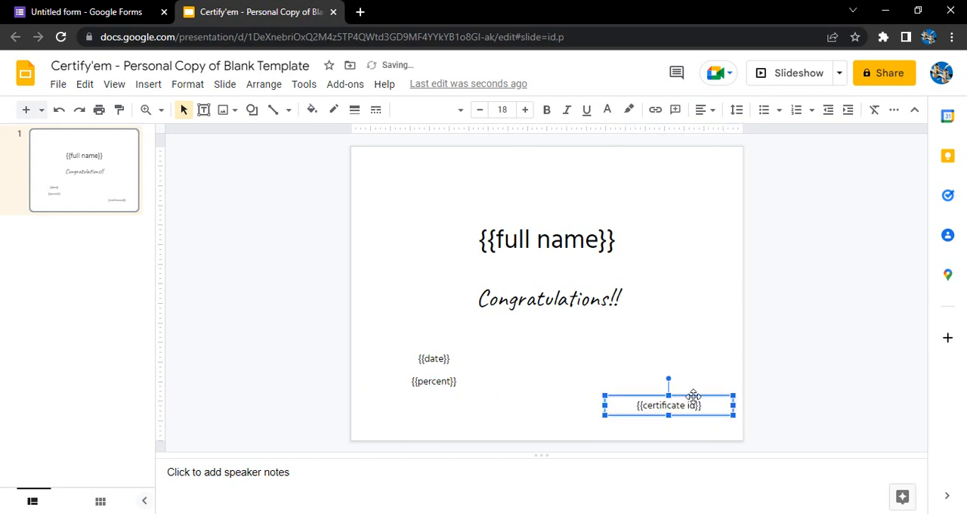
{"action": "left_click", "coordinate": [434, 358]}
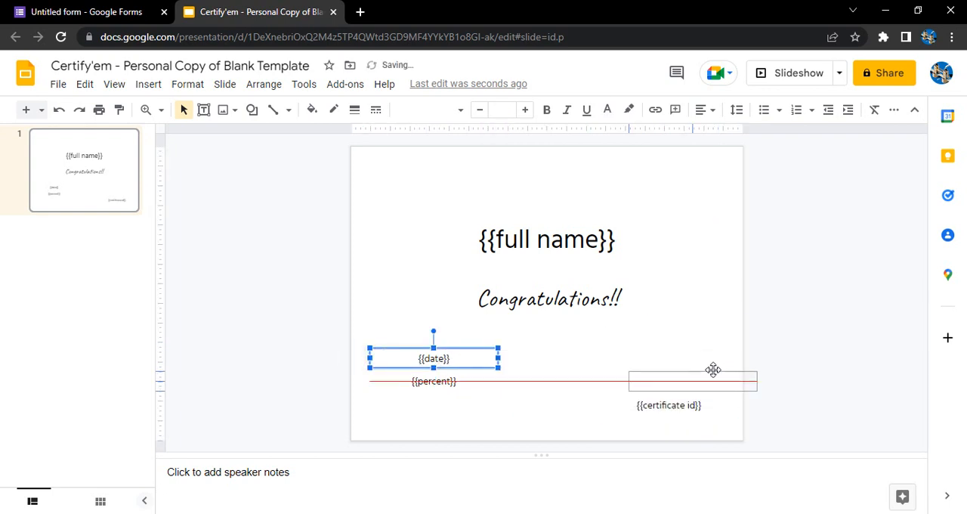
{"action": "left_click_drag", "start_coordinate": [434, 358], "coordinate": [668, 381]}
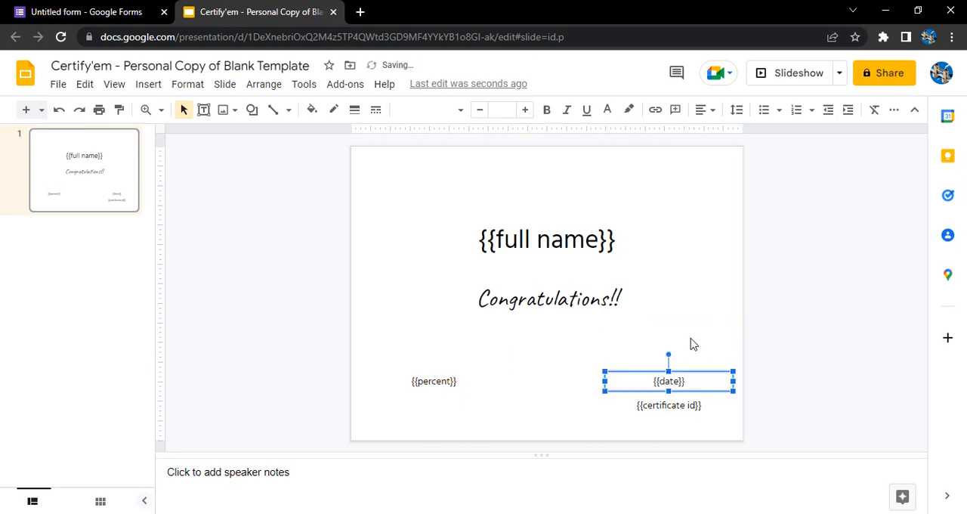
- Place the {{percent}} placeholder under Congratulations!! and enlarge its text
{"action": "left_click", "coordinate": [433, 381]}
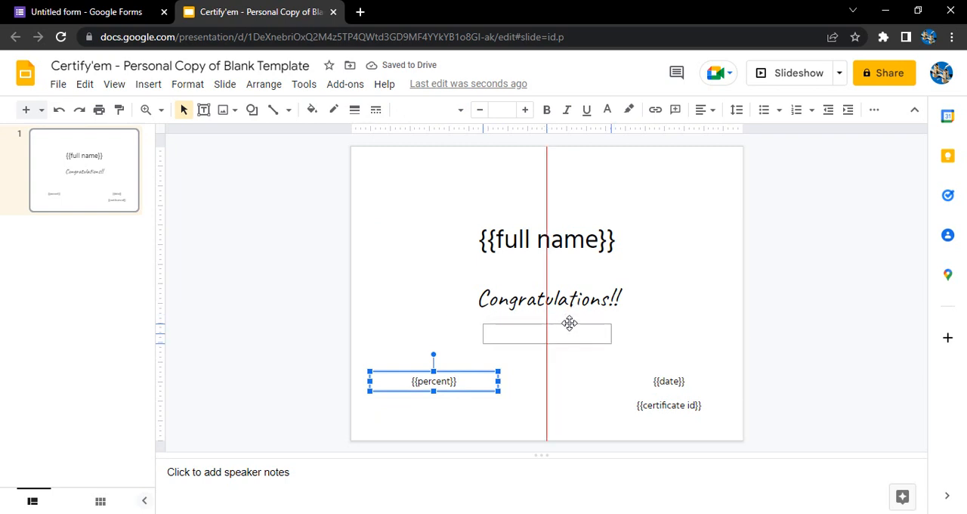
{"action": "left_click_drag", "start_coordinate": [433, 381], "coordinate": [546, 334]}
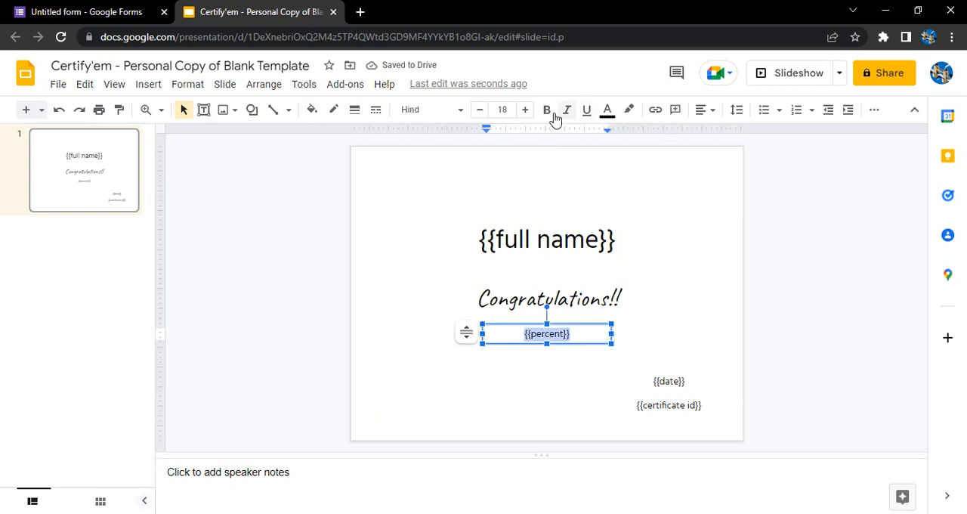
{"action": "left_click", "coordinate": [524, 109]}
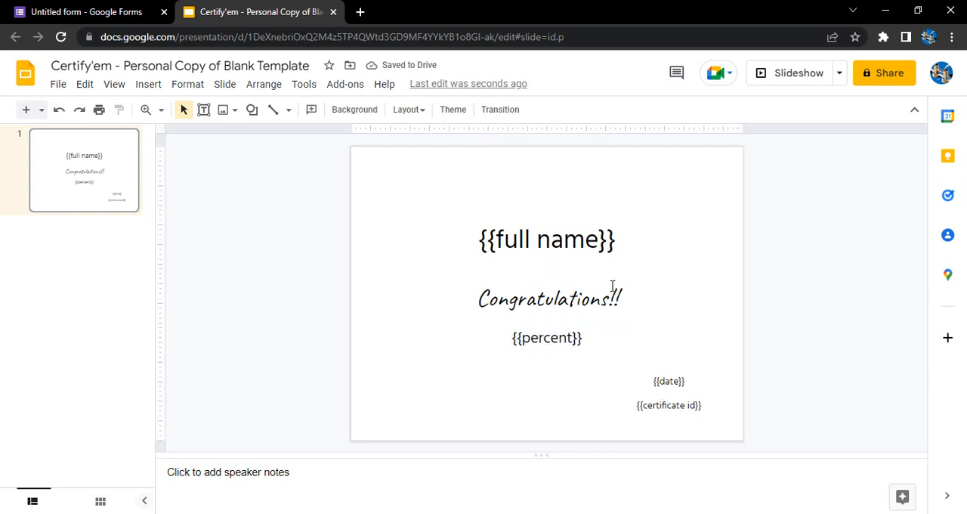
{"action": "left_click", "coordinate": [546, 298]}
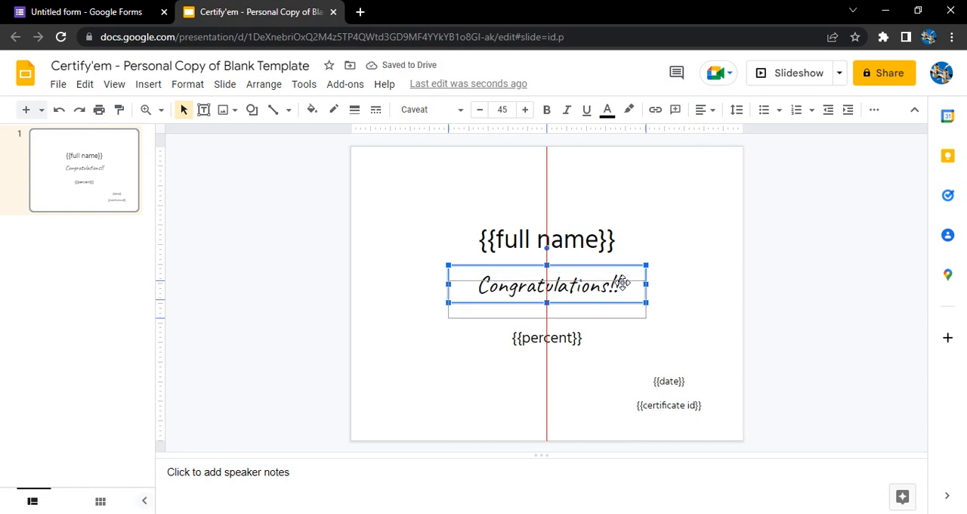
{"action": "left_click", "coordinate": [547, 239]}
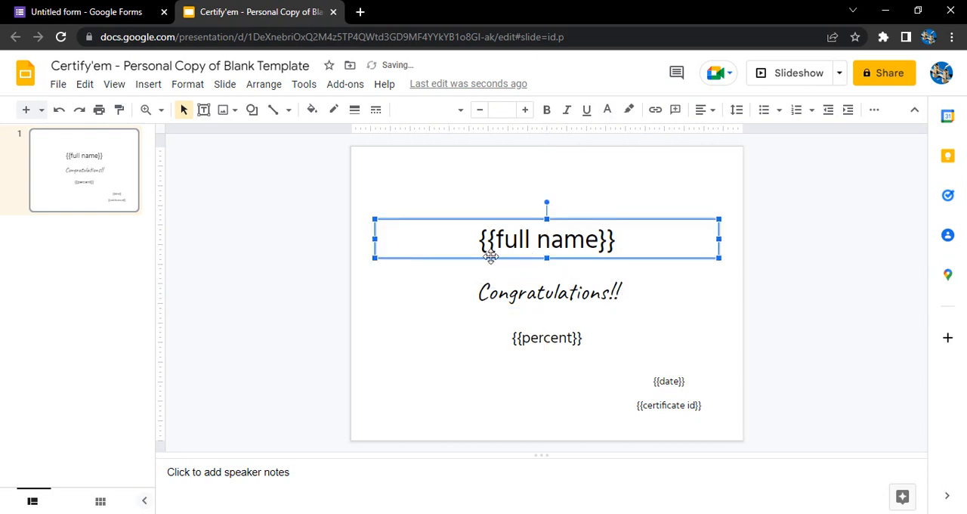
{"action": "left_click", "coordinate": [570, 253]}
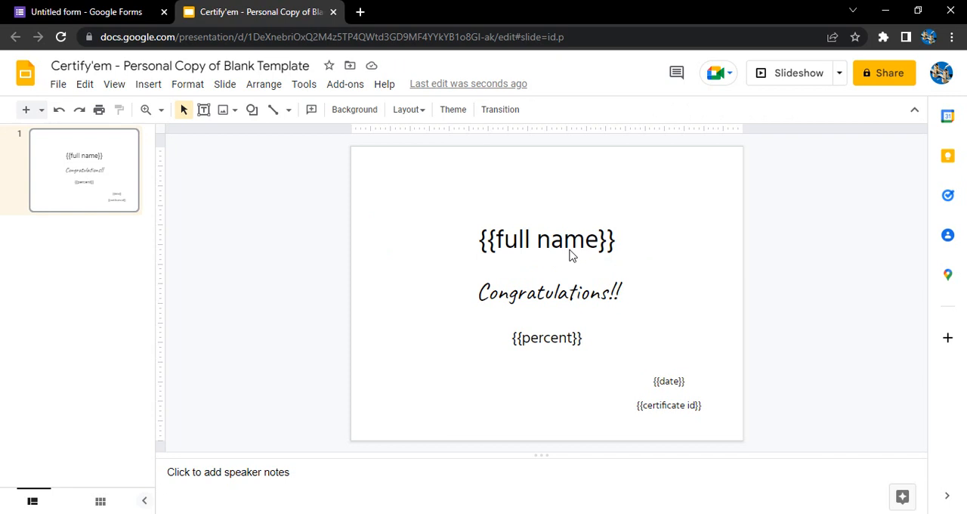
{"action": "mouse_move", "coordinate": [757, 295]}
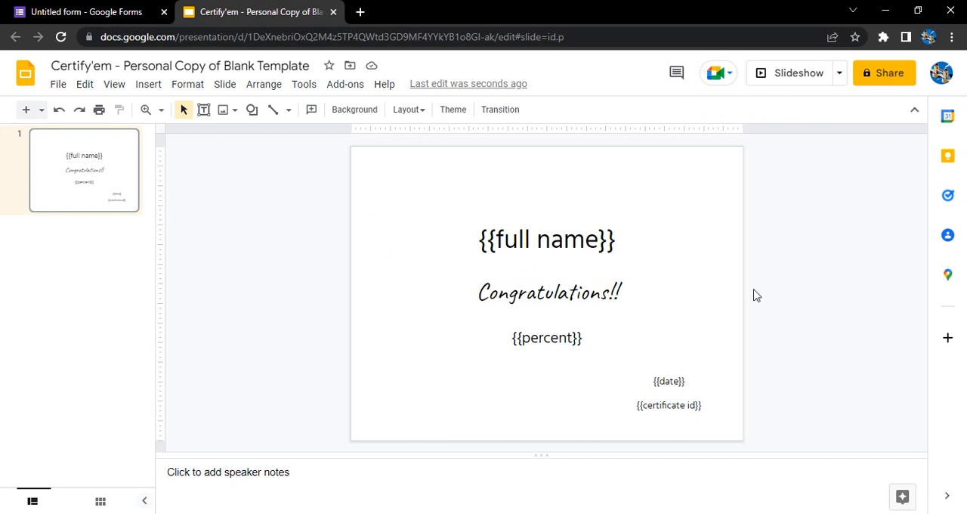
{"action": "mouse_move", "coordinate": [370, 274]}
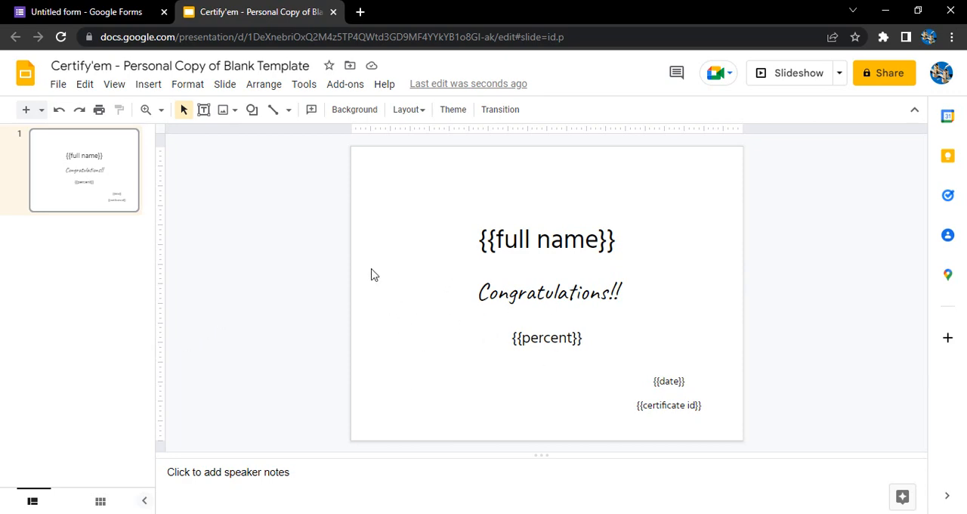
{"action": "mouse_move", "coordinate": [148, 84]}
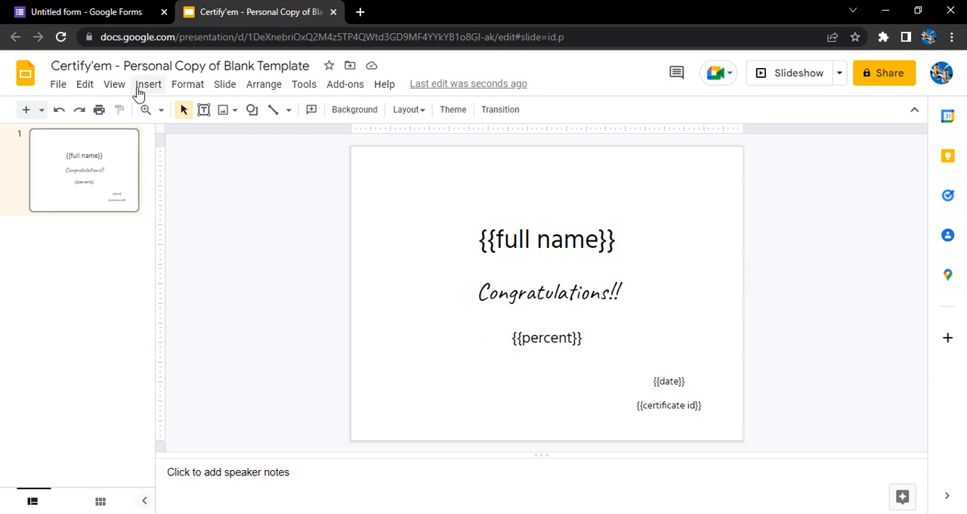
- Search the web for 'ribbon' images and insert the red bow picture
{"action": "left_click", "coordinate": [148, 83]}
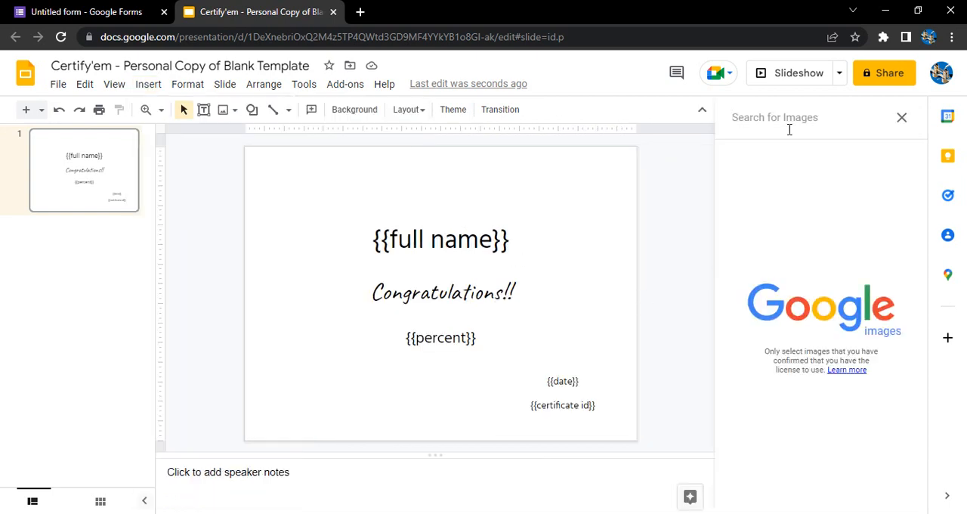
{"action": "type", "text": "ribbon"}
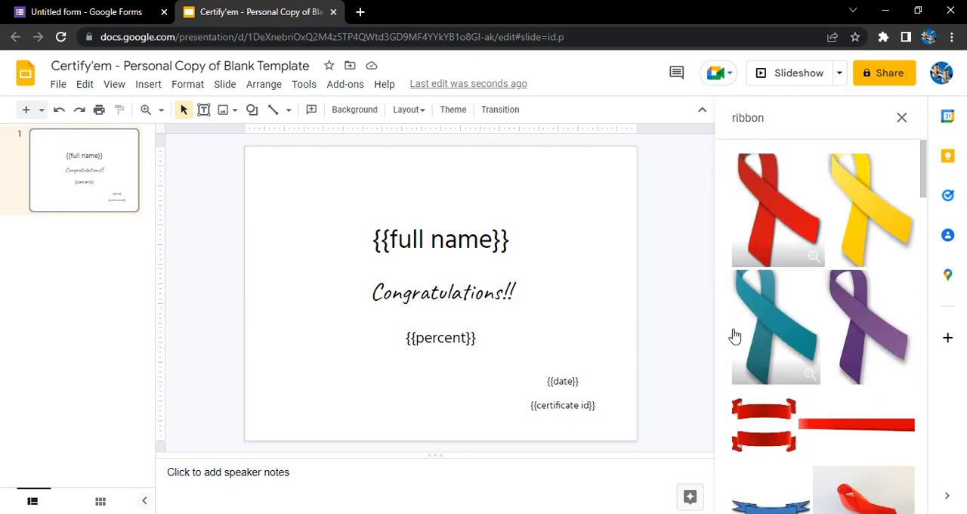
{"action": "scroll", "scroll_direction": "down", "scroll_amount": 3}
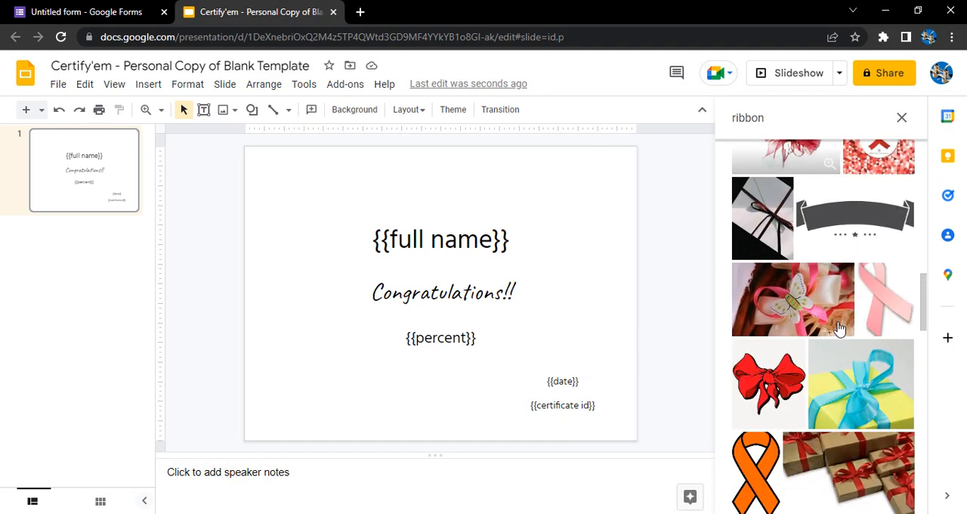
{"action": "scroll", "scroll_direction": "down", "scroll_amount": 3}
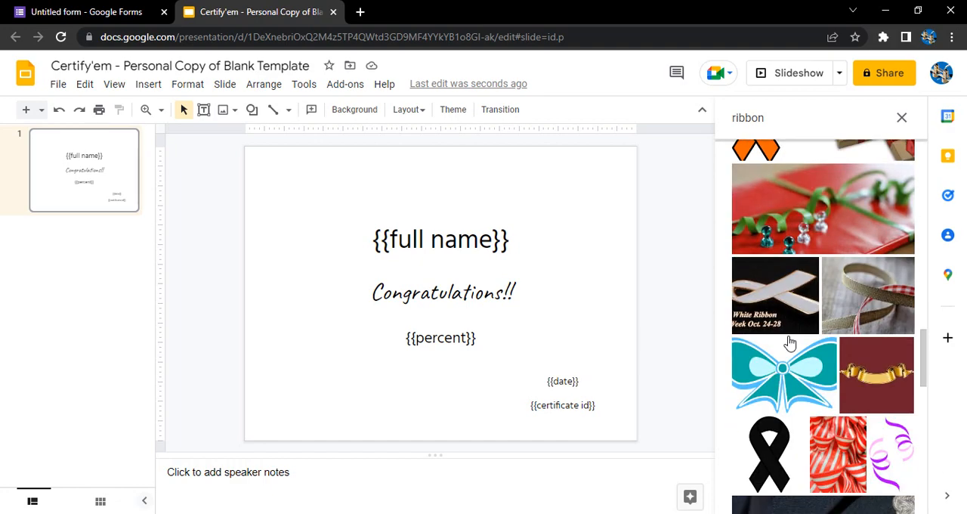
{"action": "scroll", "scroll_direction": "down", "scroll_amount": 3}
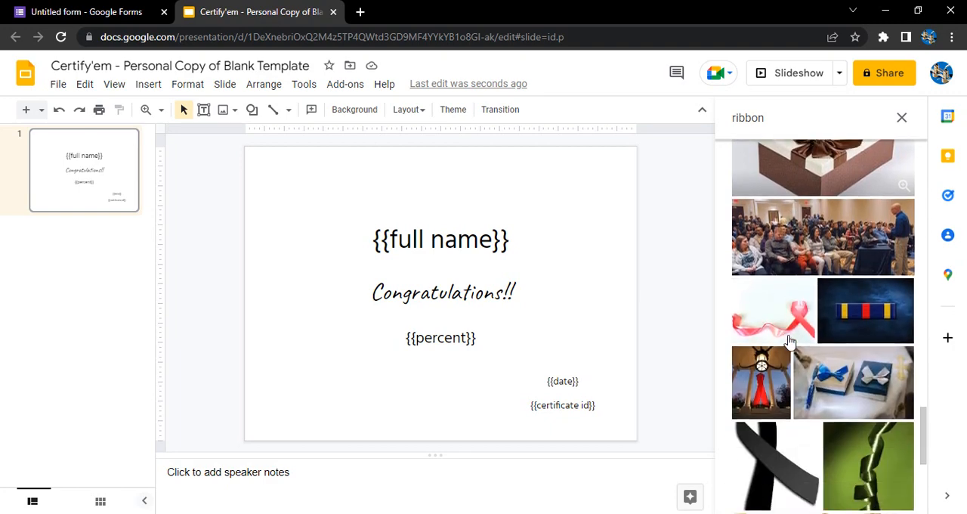
{"action": "scroll", "scroll_direction": "down", "scroll_amount": 3}
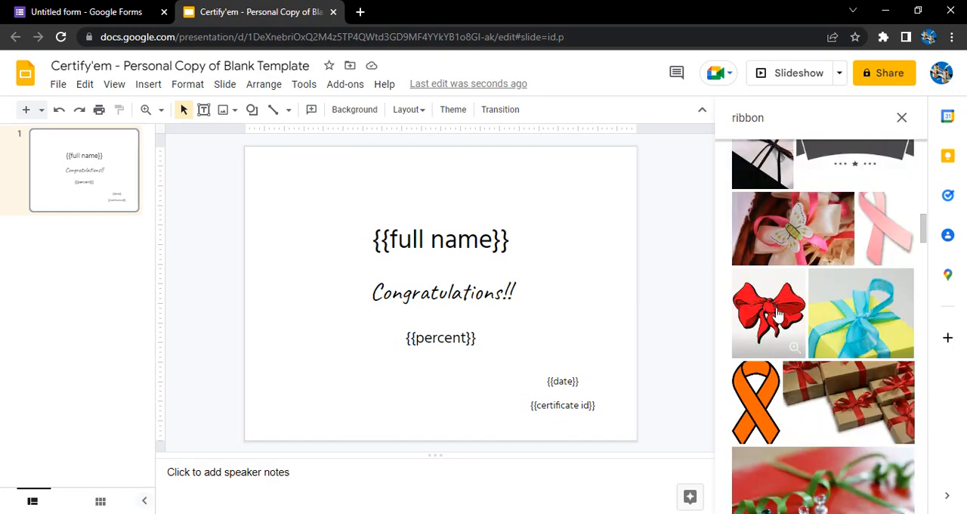
{"action": "left_click", "coordinate": [769, 313]}
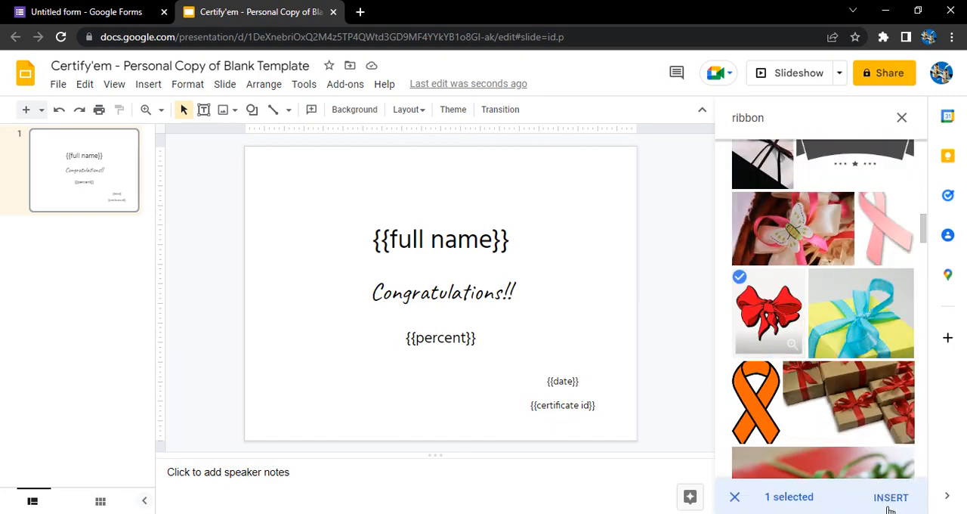
{"action": "left_click", "coordinate": [891, 497]}
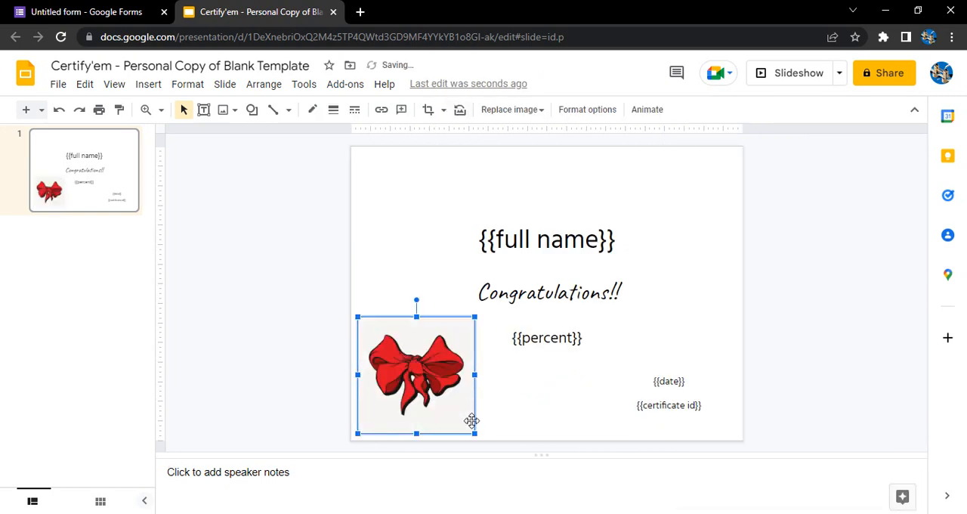
- Shrink the bow image and center it at the top above {{full name}}
{"action": "left_click_drag", "start_coordinate": [475, 433], "coordinate": [449, 407]}
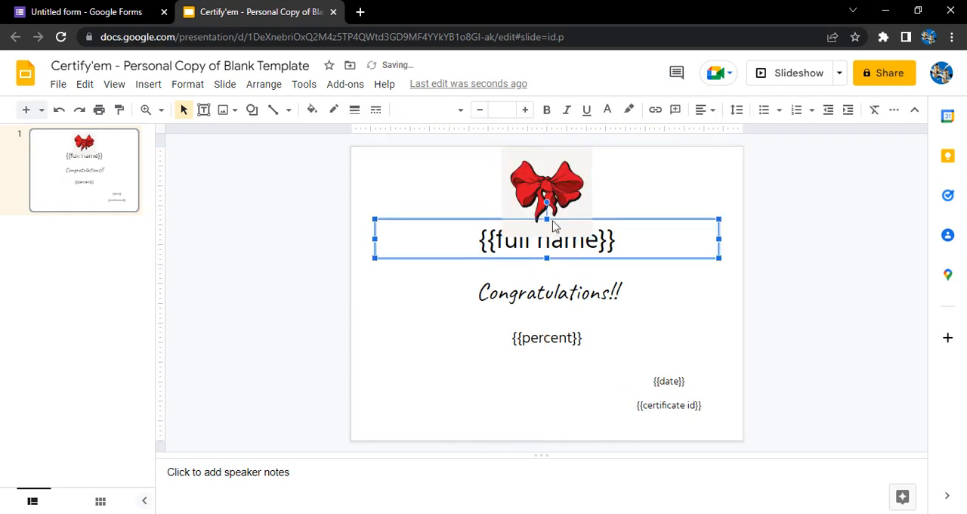
{"action": "left_click", "coordinate": [547, 189]}
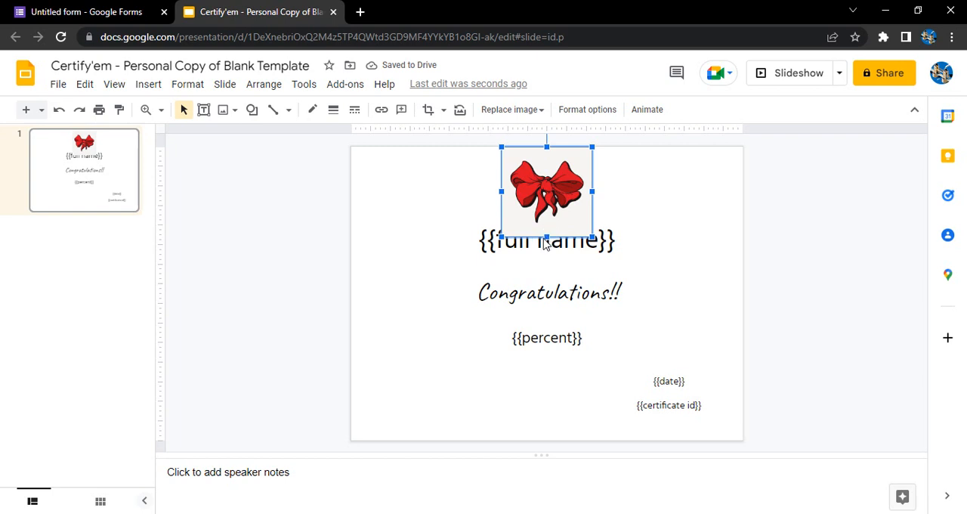
{"action": "left_click_drag", "start_coordinate": [547, 193], "coordinate": [547, 182]}
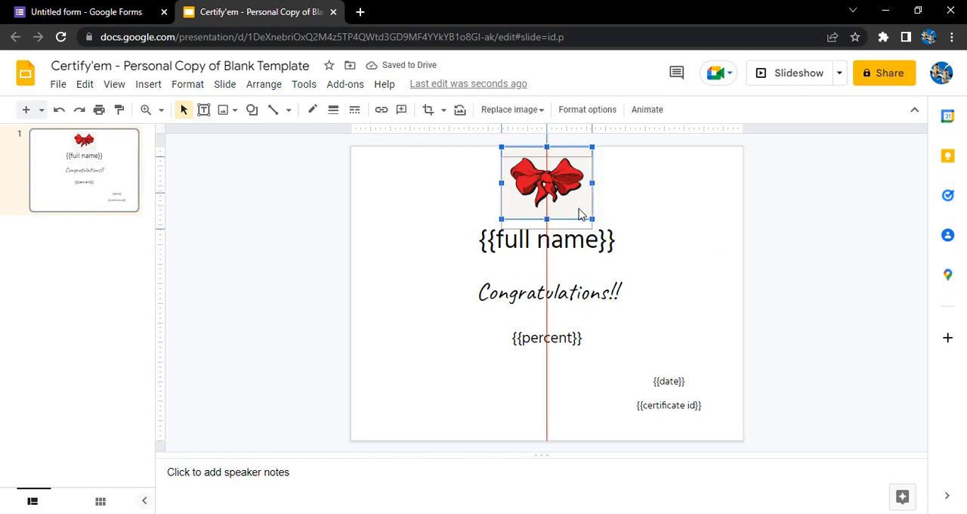
{"action": "left_click", "coordinate": [682, 282]}
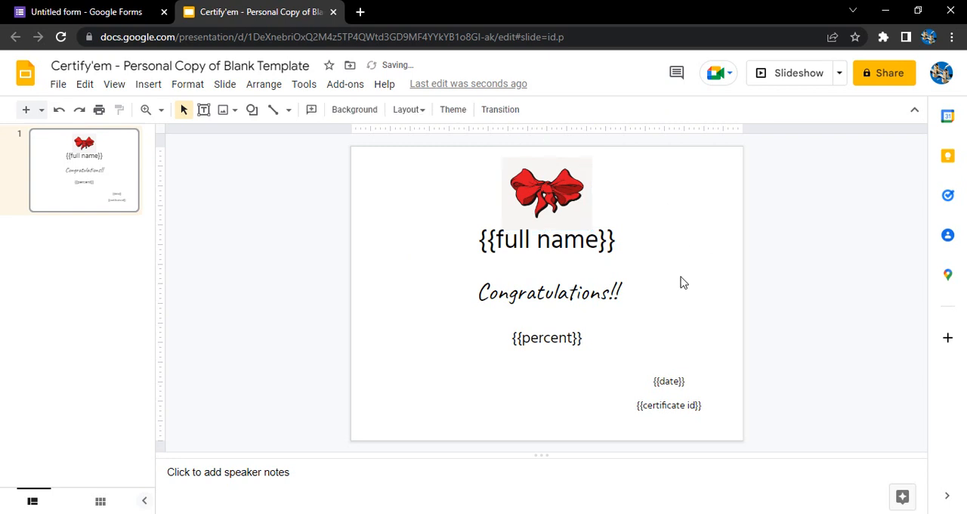
{"action": "mouse_move", "coordinate": [339, 226]}
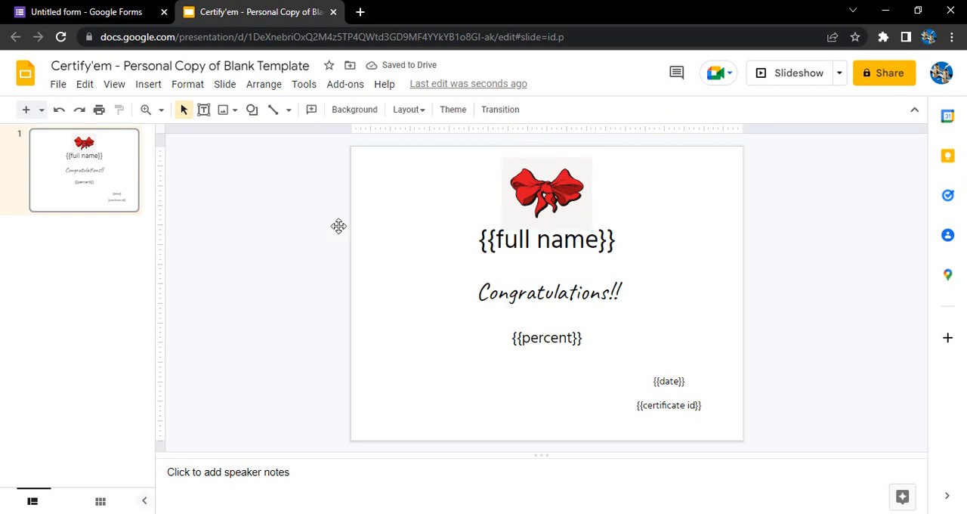
- Insert the balloons-in-a-champagne-bucket picture from the 'celebration' web image results
{"action": "left_click", "coordinate": [149, 84]}
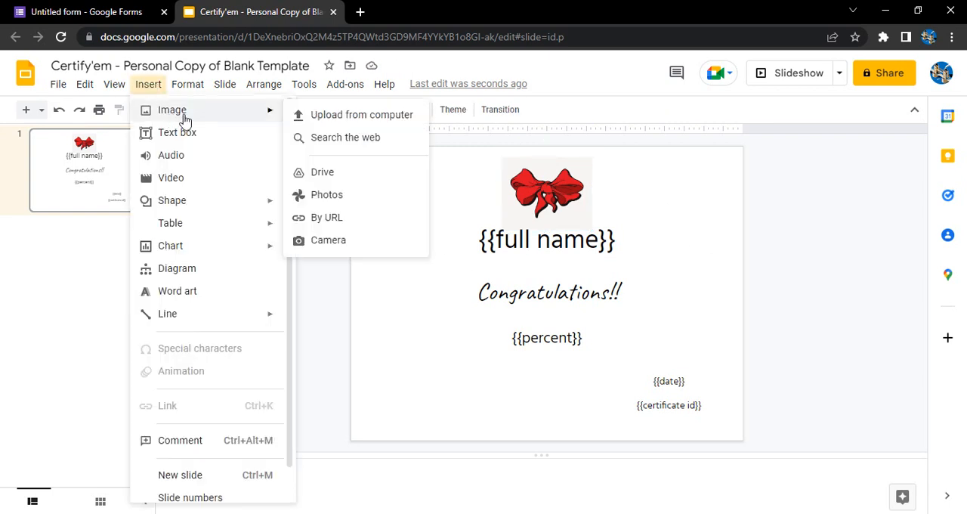
{"action": "mouse_move", "coordinate": [345, 137]}
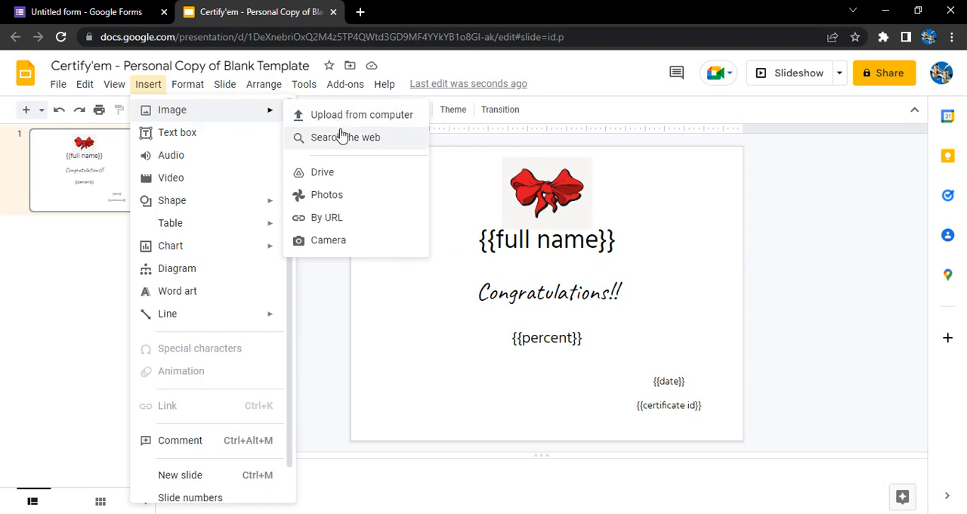
{"action": "left_click", "coordinate": [346, 137]}
{"action": "type", "text": "celebration"}
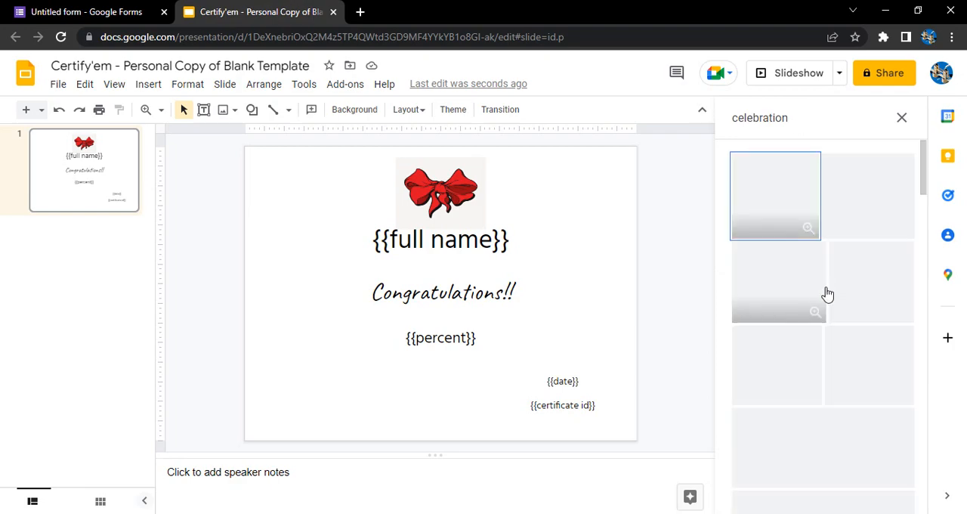
{"action": "scroll", "scroll_direction": "down", "scroll_amount": 3}
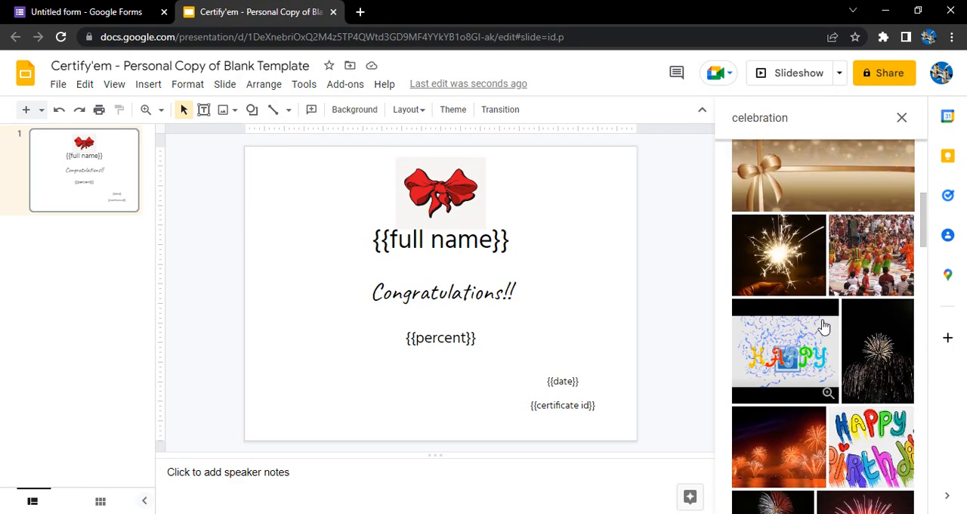
{"action": "scroll", "scroll_direction": "down", "scroll_amount": 3}
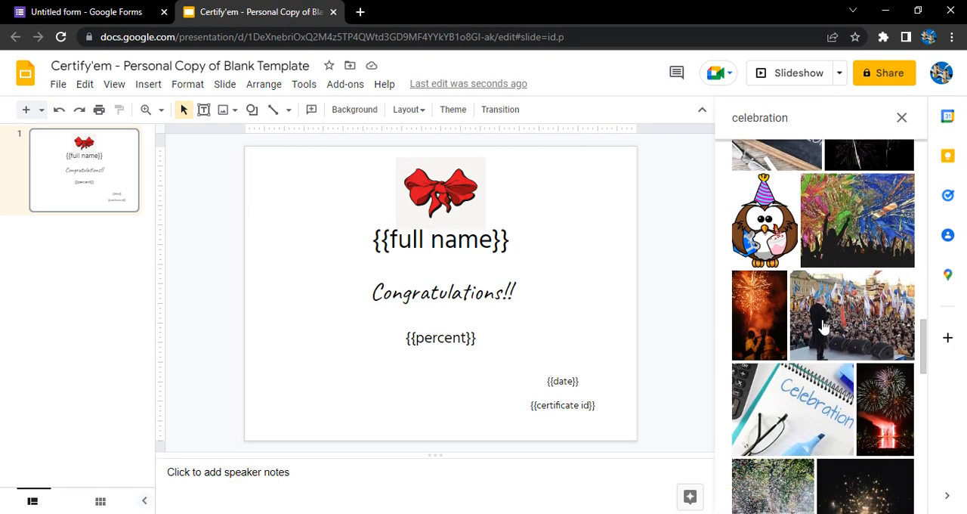
{"action": "scroll", "scroll_direction": "down", "scroll_amount": 3}
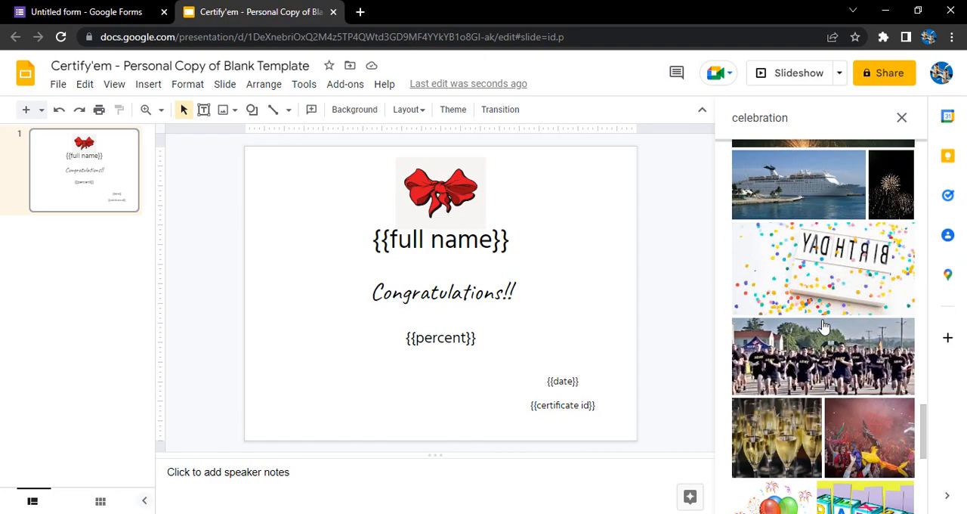
{"action": "scroll", "scroll_direction": "down", "scroll_amount": 3}
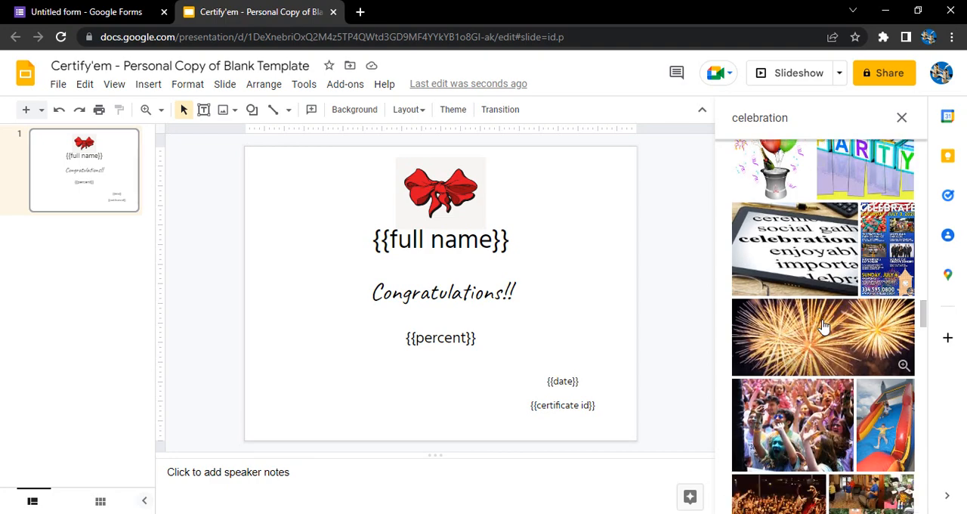
{"action": "left_click", "coordinate": [772, 223]}
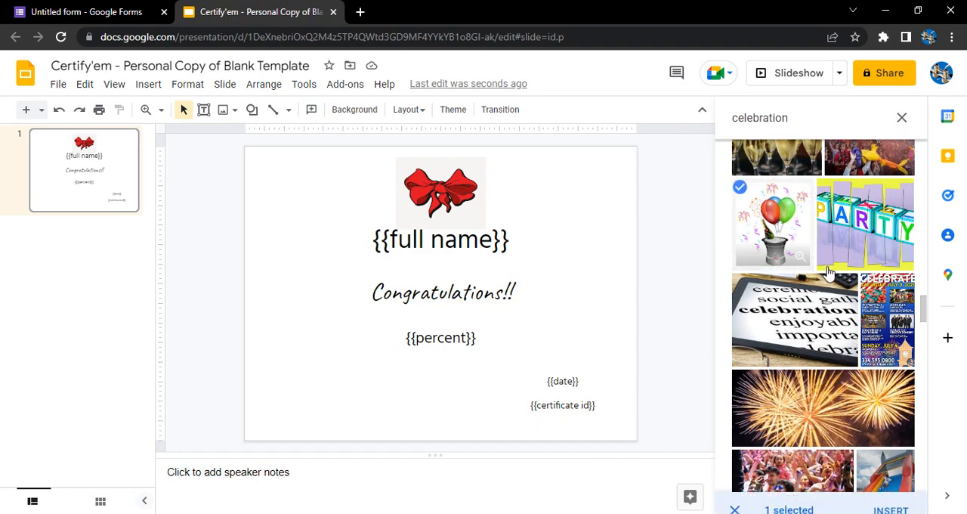
{"action": "left_click", "coordinate": [890, 509]}
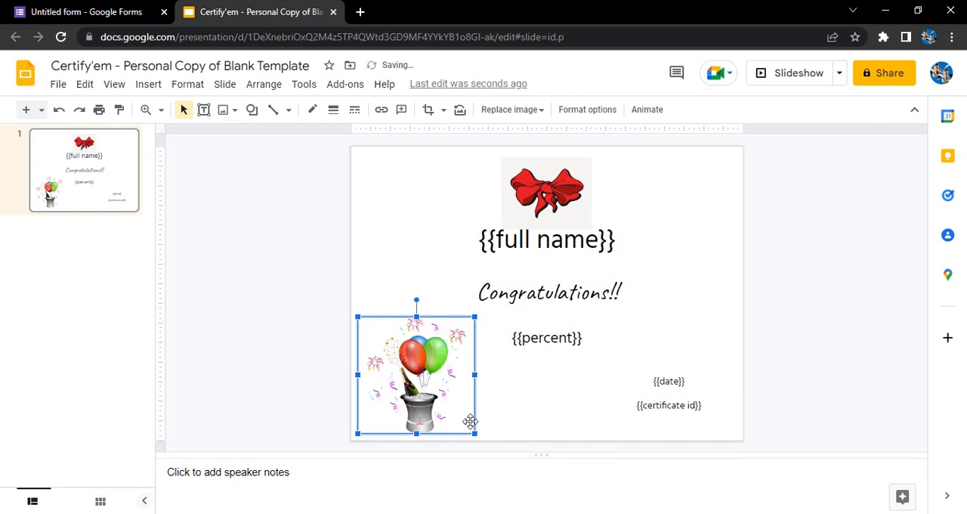
- Resize the balloons picture smaller in the lower-left corner
{"action": "left_click_drag", "start_coordinate": [472, 435], "coordinate": [447, 412]}
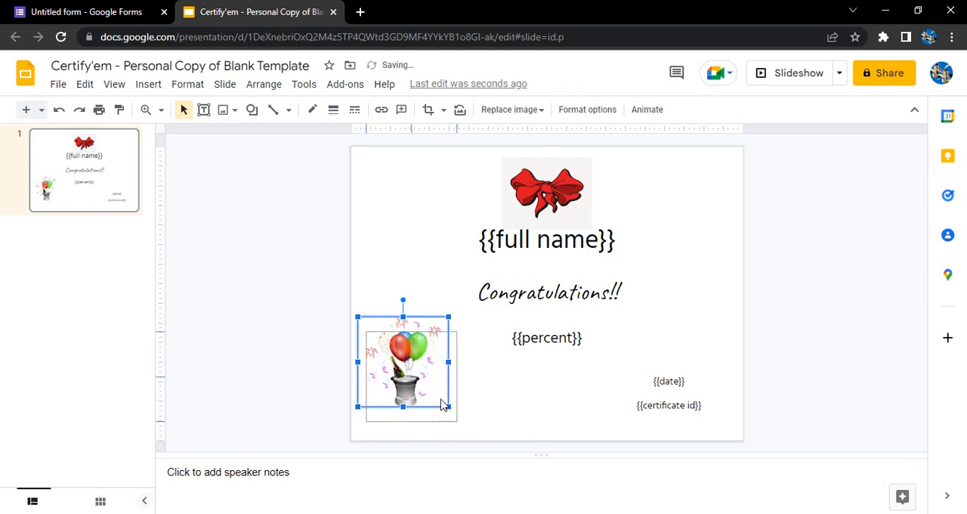
{"action": "left_click", "coordinate": [652, 272]}
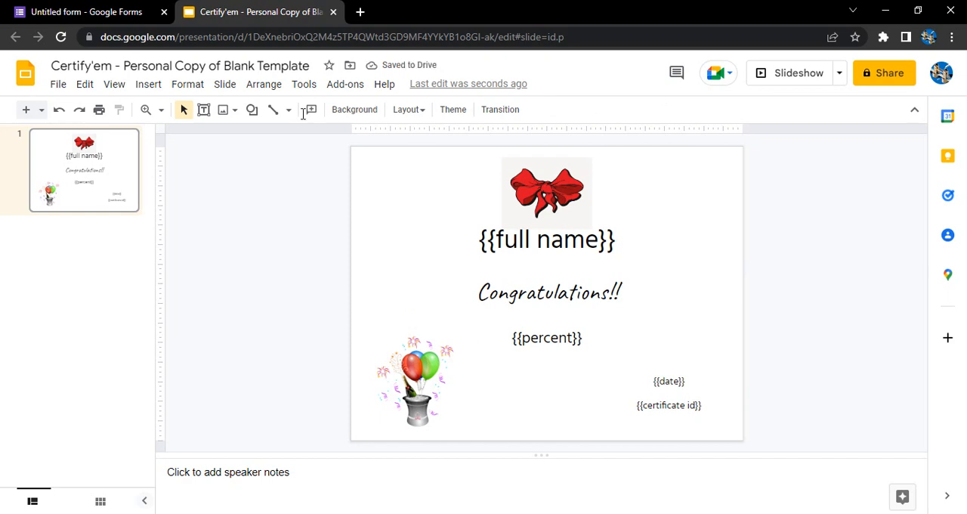
- Draw a tall rectangle along the slide's left edge and fill it orange
{"action": "left_click", "coordinate": [148, 84]}
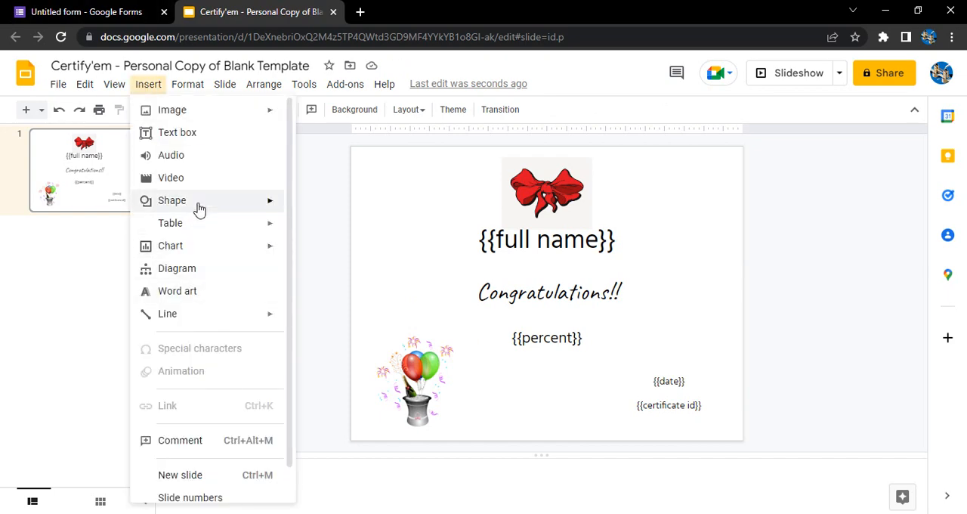
{"action": "left_click", "coordinate": [172, 199]}
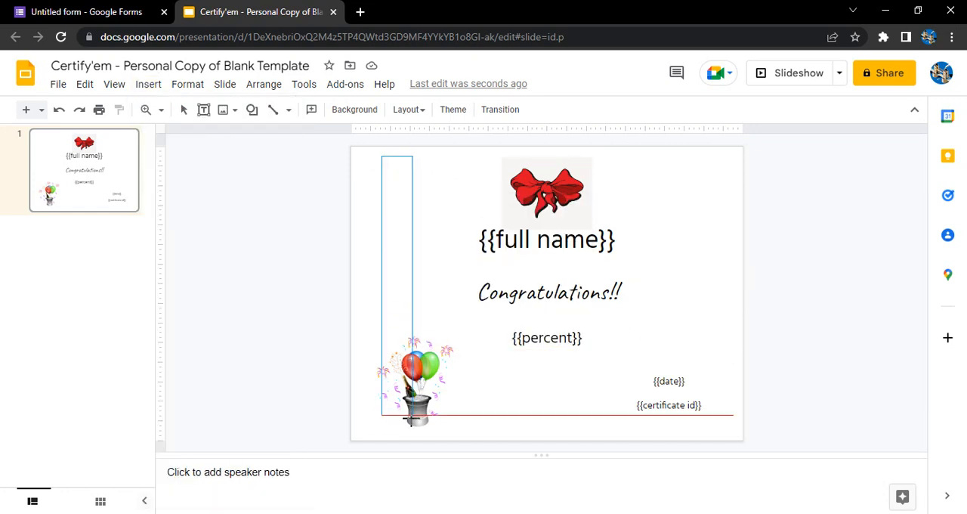
{"action": "left_click", "coordinate": [397, 295]}
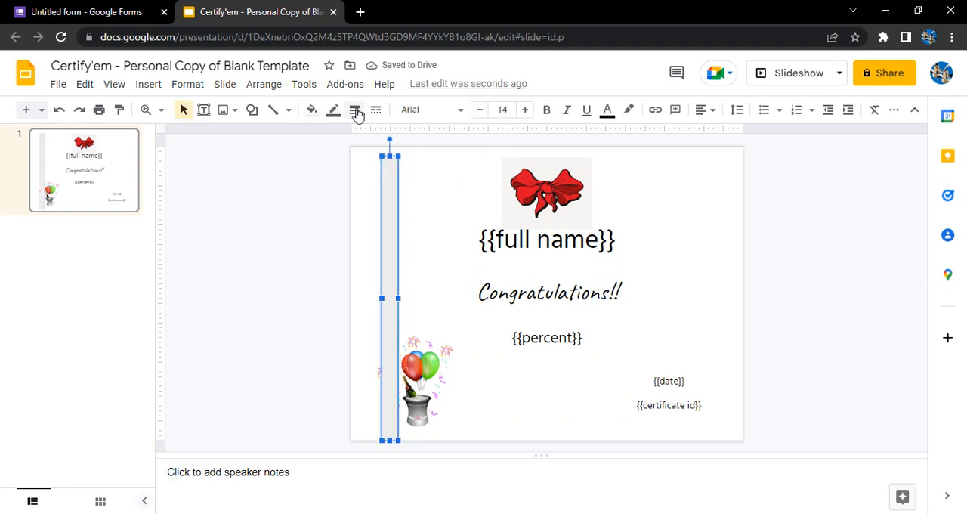
{"action": "left_click", "coordinate": [311, 110]}
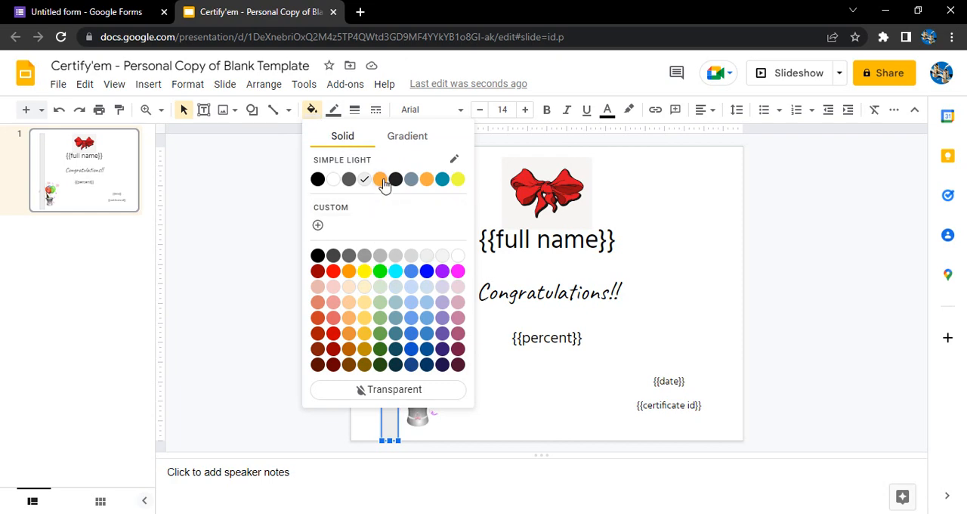
{"action": "left_click", "coordinate": [380, 179]}
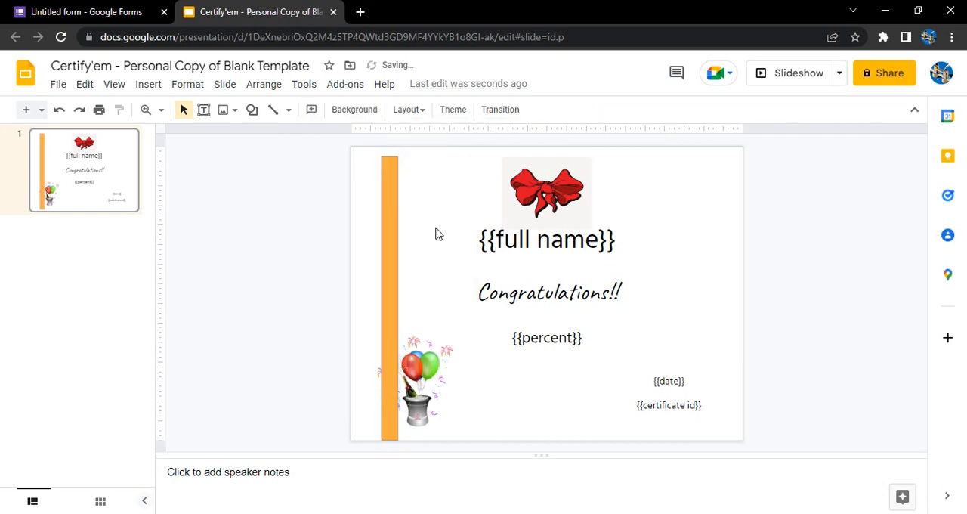
{"action": "left_click", "coordinate": [389, 295]}
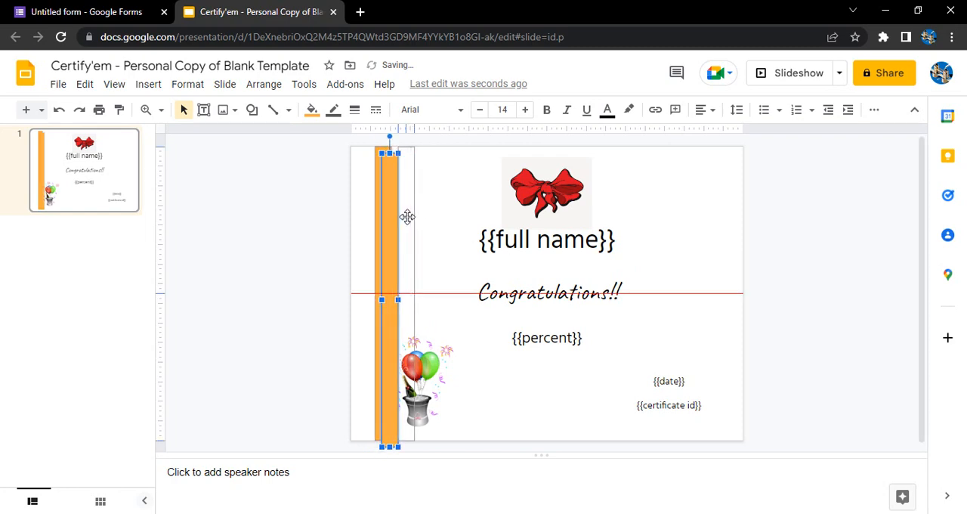
- Duplicate the orange bar beside the first and delete the bow and balloons pictures
{"action": "left_click", "coordinate": [546, 240]}
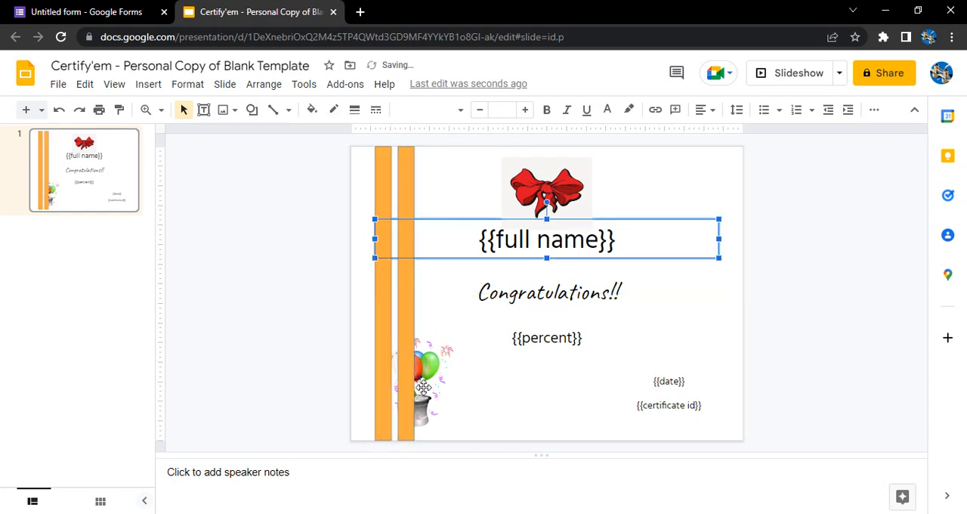
{"action": "left_click", "coordinate": [424, 382]}
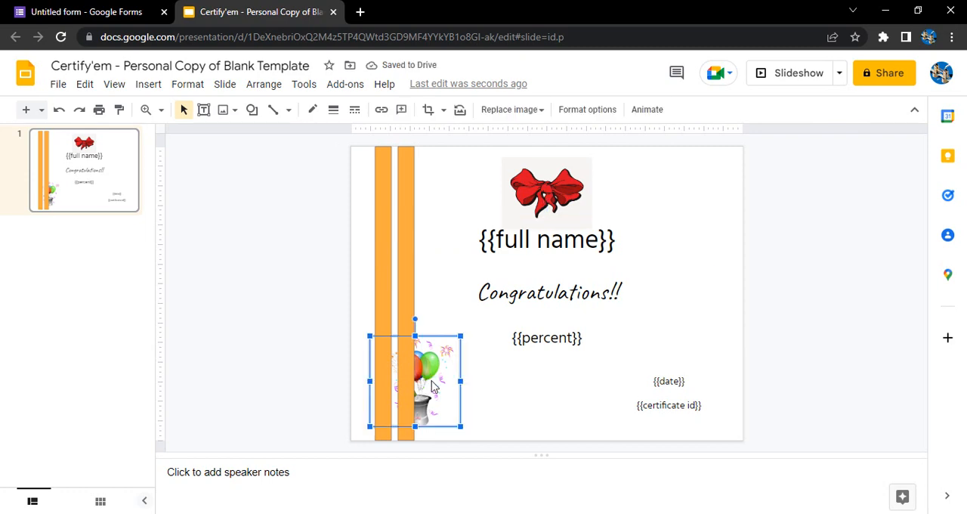
{"action": "key", "text": "Delete"}
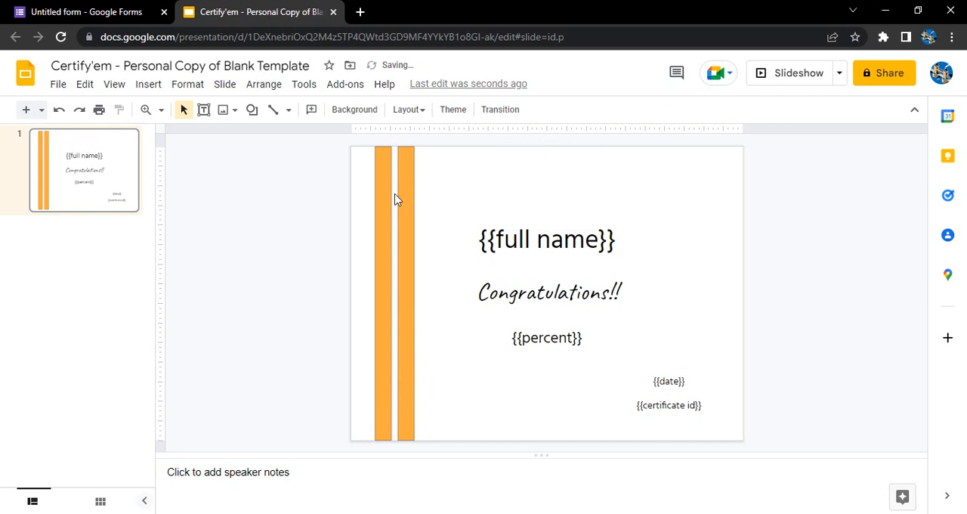
{"action": "mouse_move", "coordinate": [242, 144]}
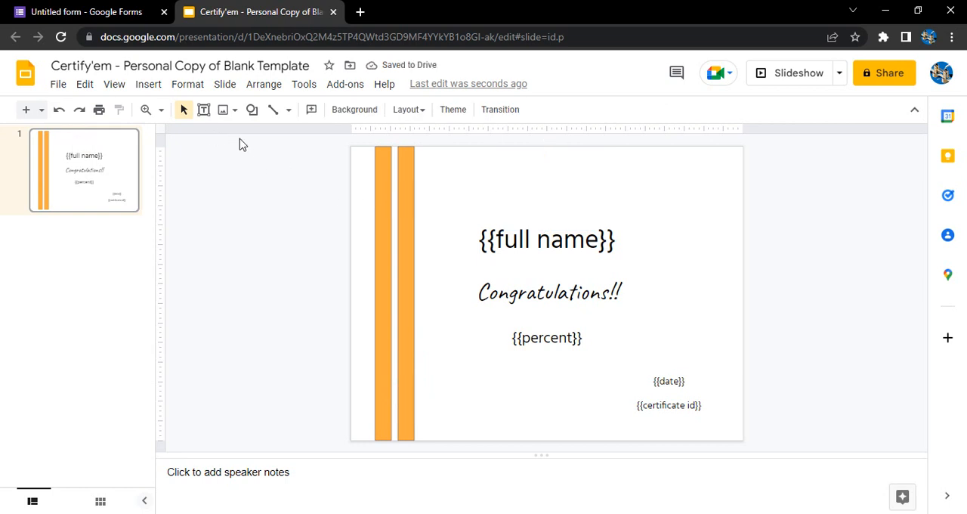
{"action": "mouse_move", "coordinate": [253, 109]}
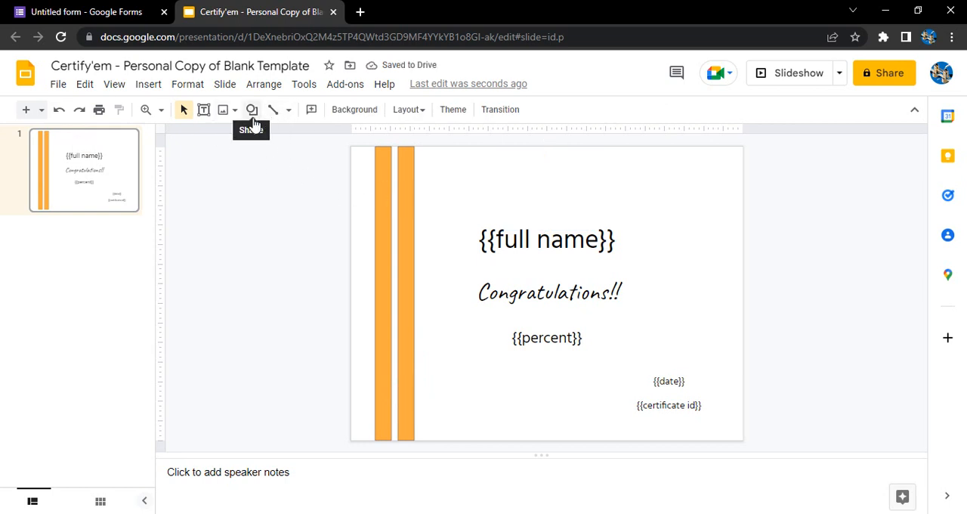
- Draw a sun shape enlarged over the tops of both orange bars and fill it red
{"action": "left_click", "coordinate": [252, 109]}
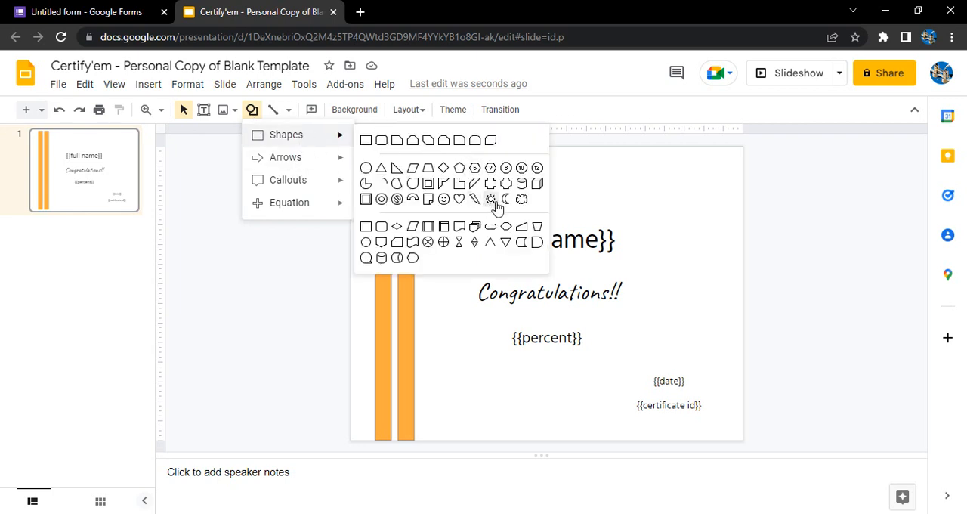
{"action": "mouse_move", "coordinate": [490, 198]}
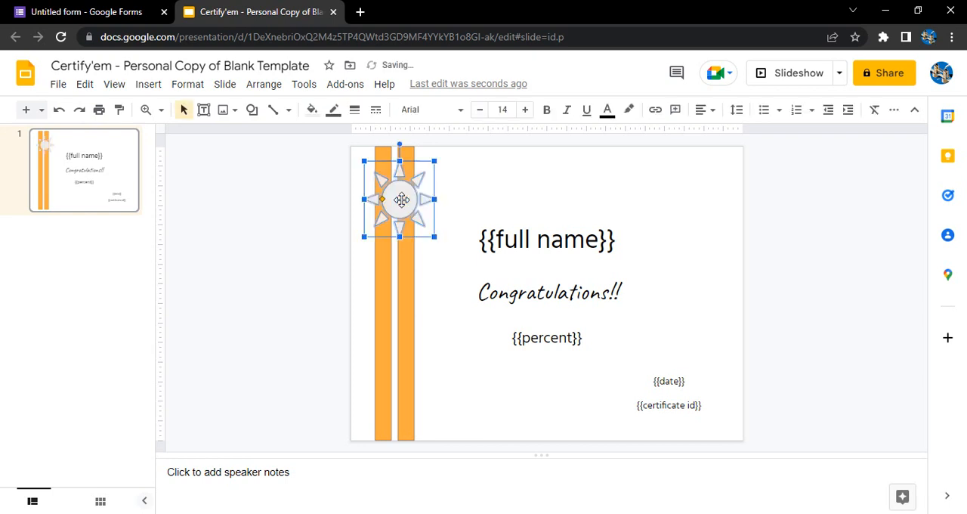
{"action": "left_click_drag", "start_coordinate": [400, 199], "coordinate": [393, 190]}
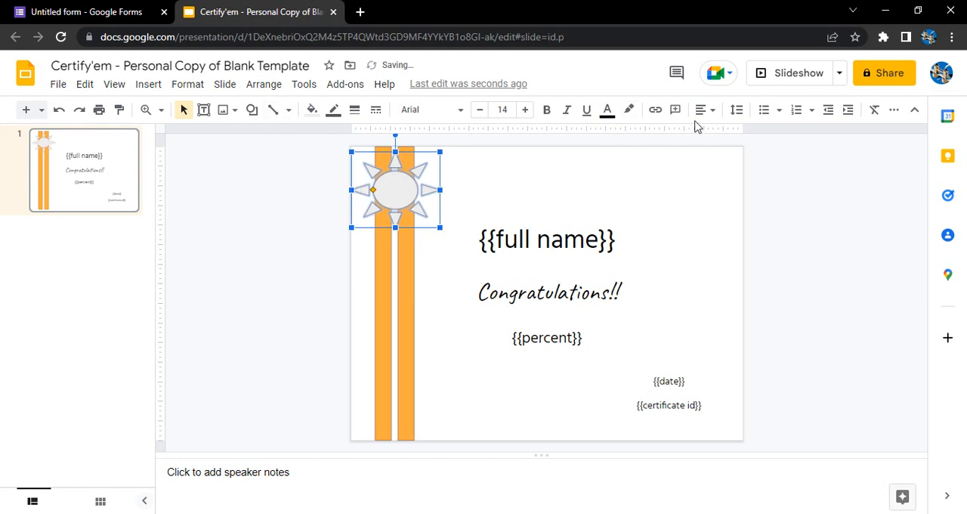
{"action": "left_click", "coordinate": [312, 110]}
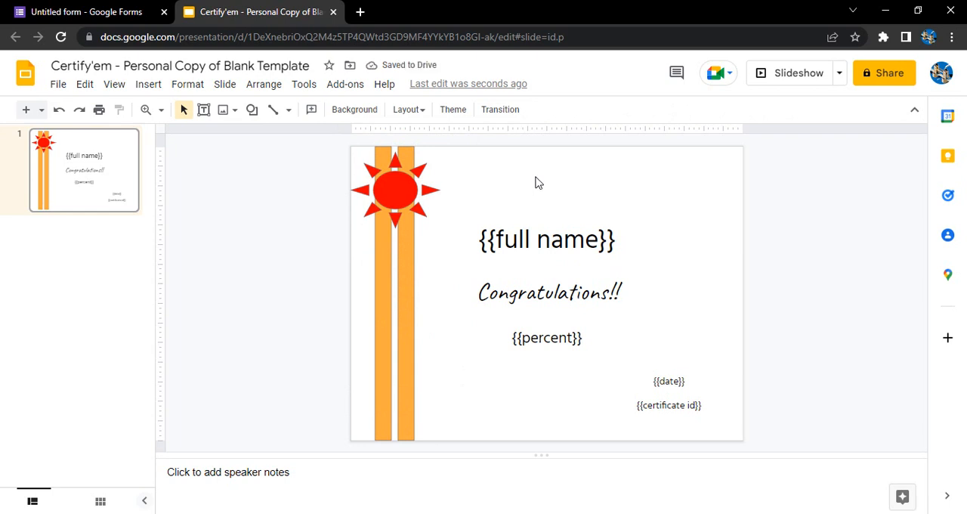
{"action": "mouse_move", "coordinate": [823, 282]}
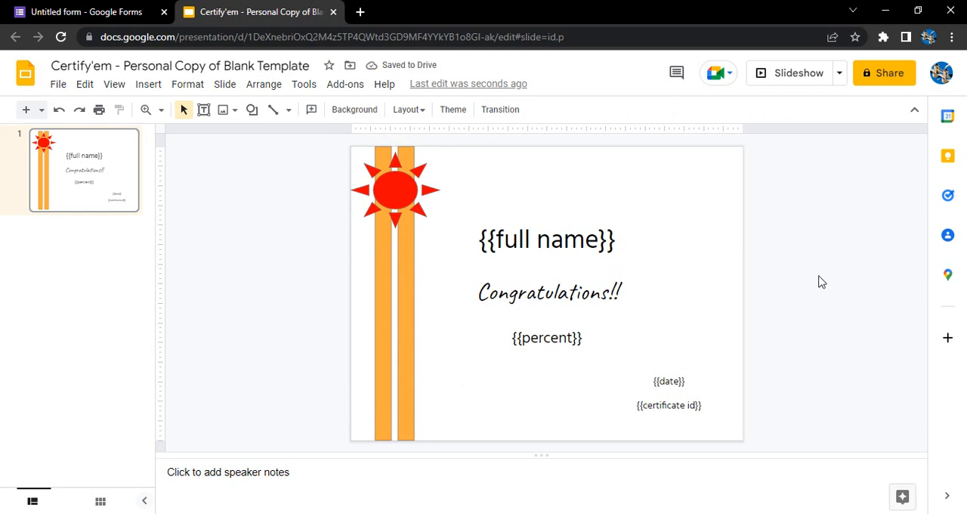
{"action": "mouse_move", "coordinate": [286, 260]}
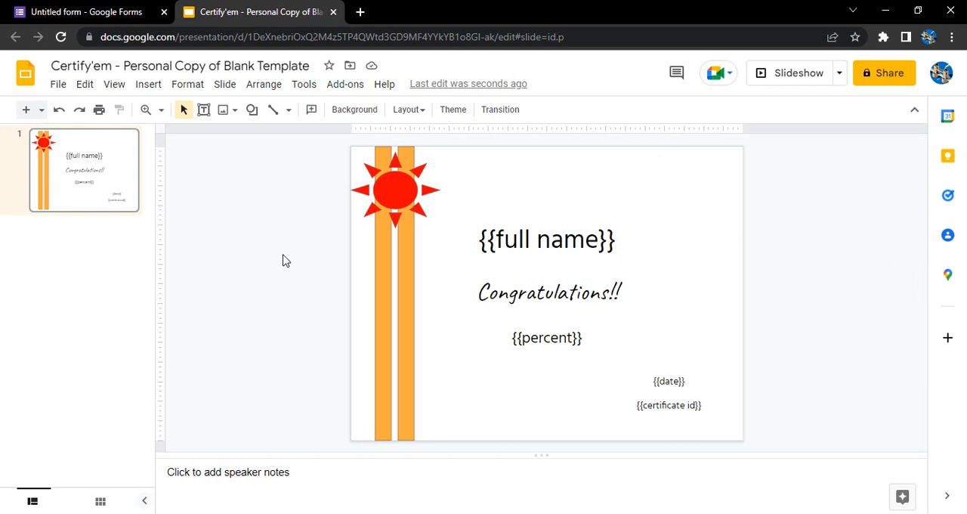
{"action": "mouse_move", "coordinate": [517, 305]}
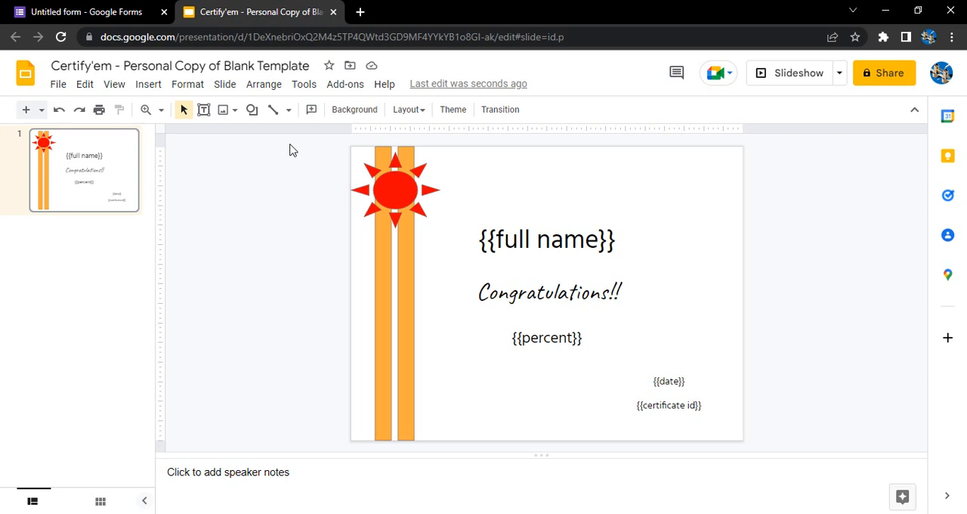
{"action": "mouse_move", "coordinate": [454, 445]}
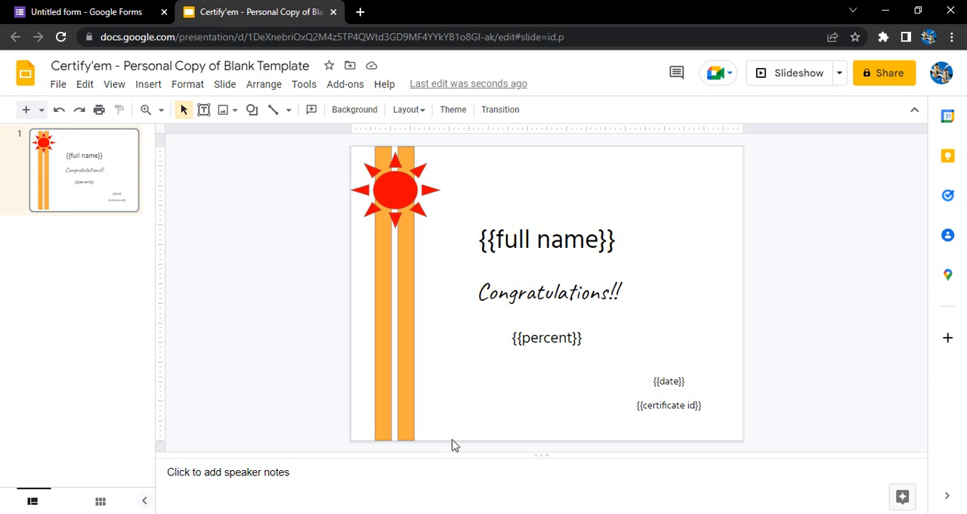